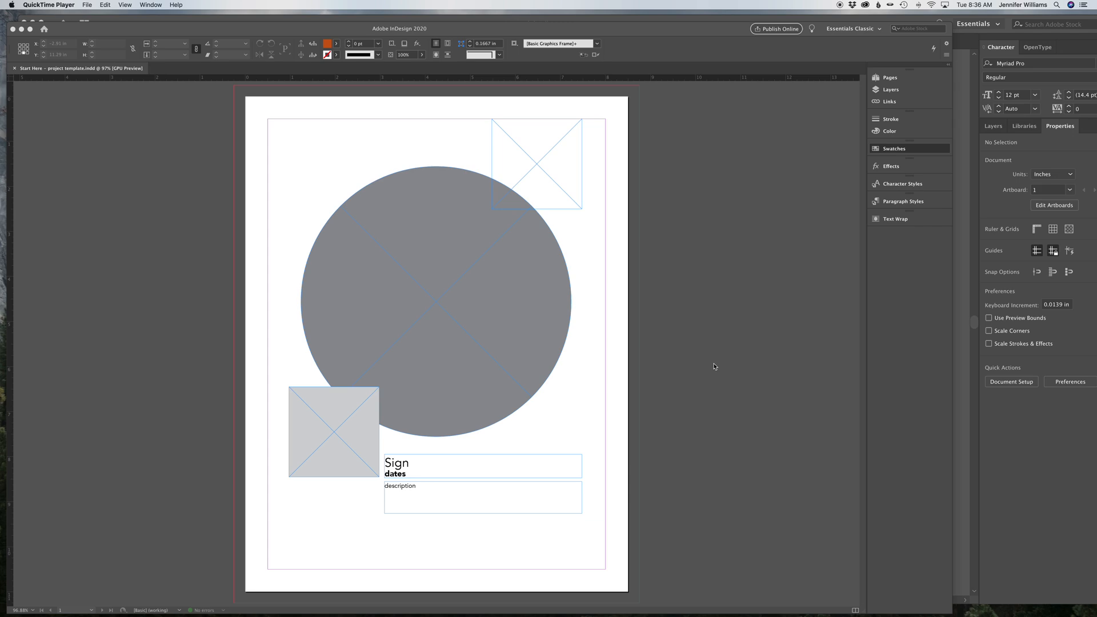
pyautogui.moveTo(450, 408)
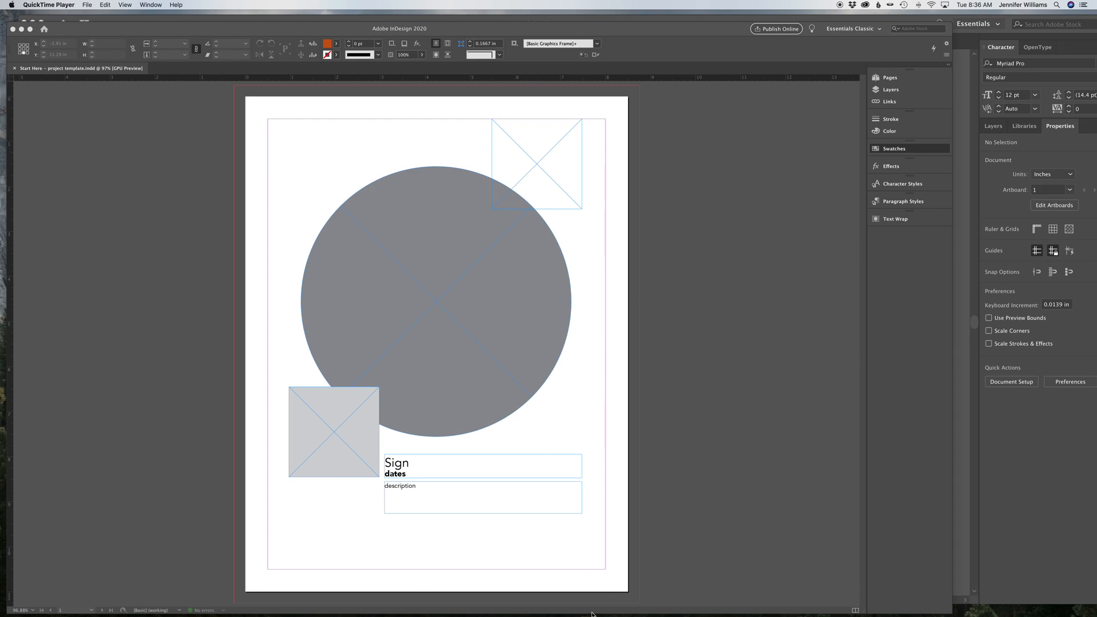
pyautogui.moveTo(66, 598)
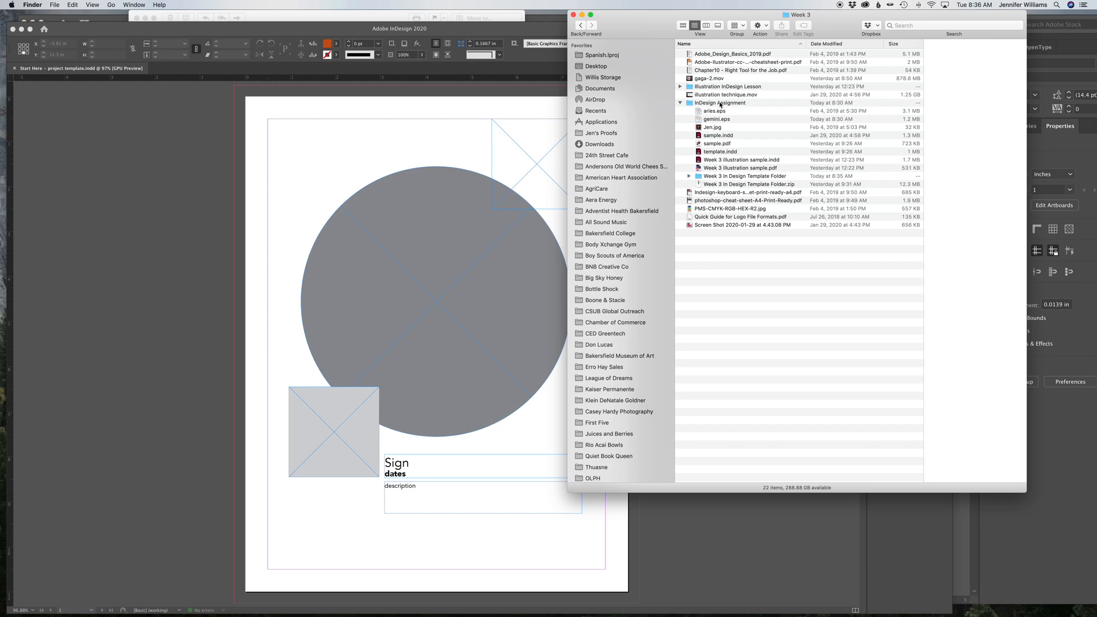
# Step: Browse Finder to the Week 3 template's eps illustrations folder and select the zodiac signs file
pyautogui.doubleClick(718, 103)
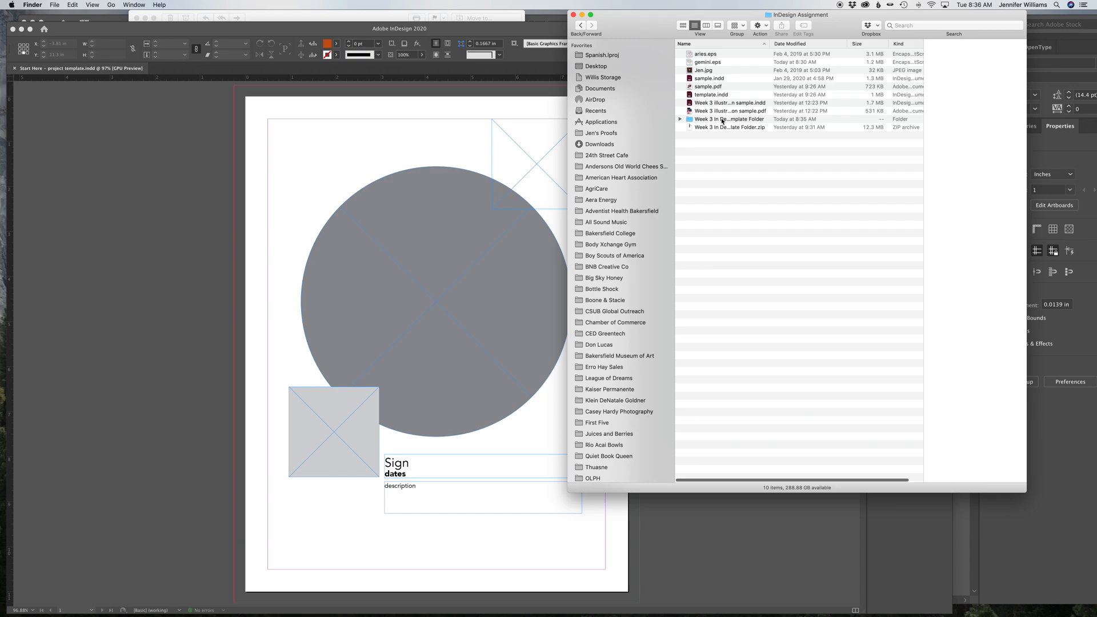
pyautogui.doubleClick(730, 118)
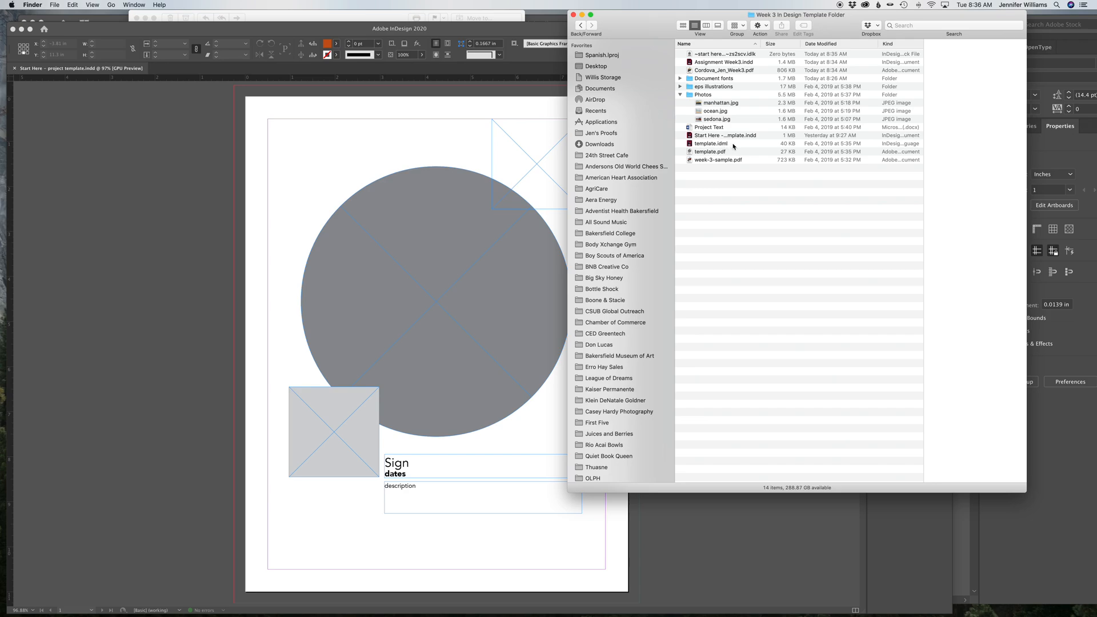
pyautogui.click(710, 144)
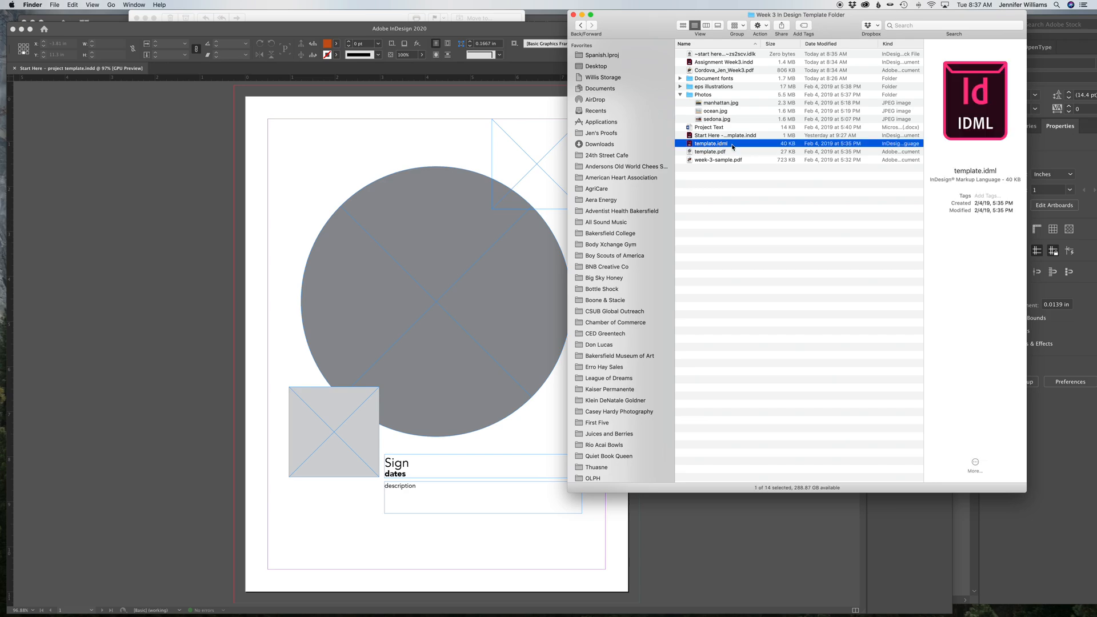
pyautogui.click(728, 135)
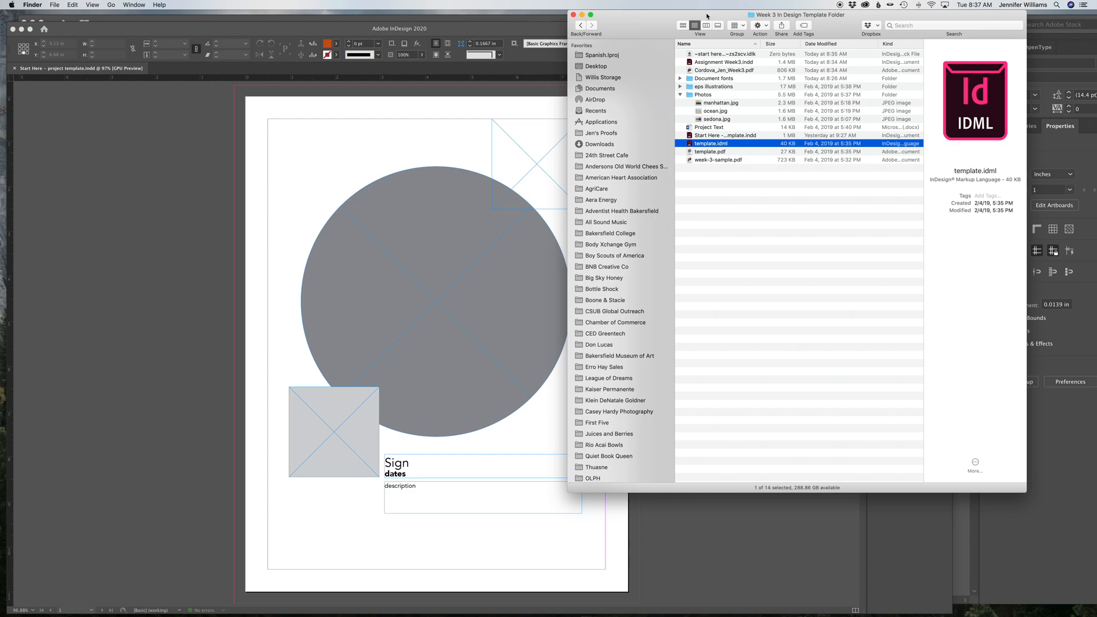
pyautogui.click(680, 86)
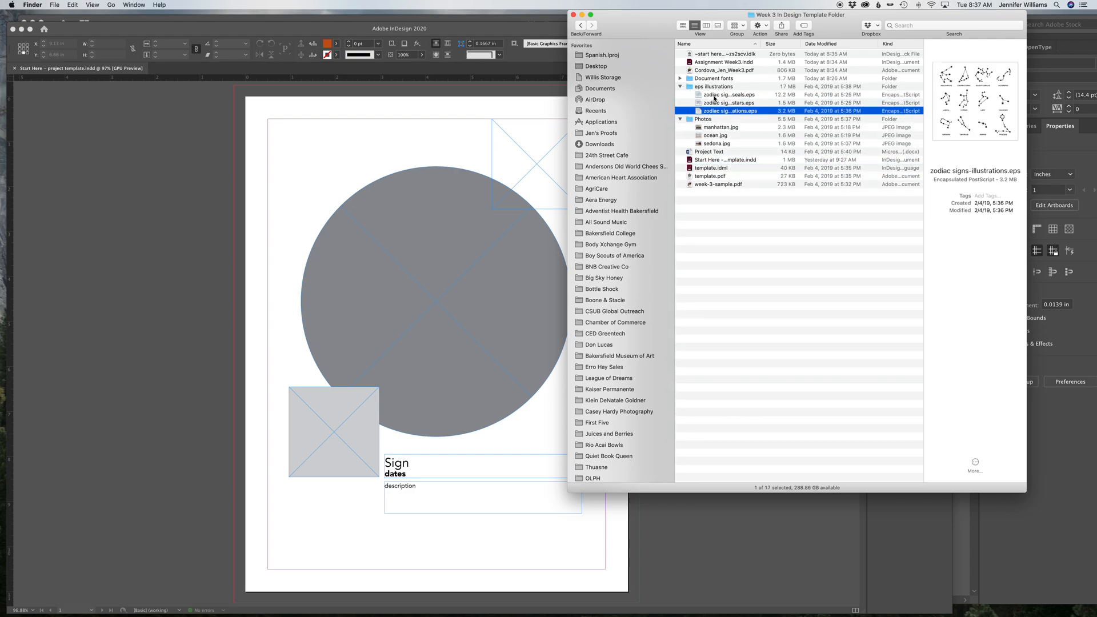
pyautogui.click(727, 103)
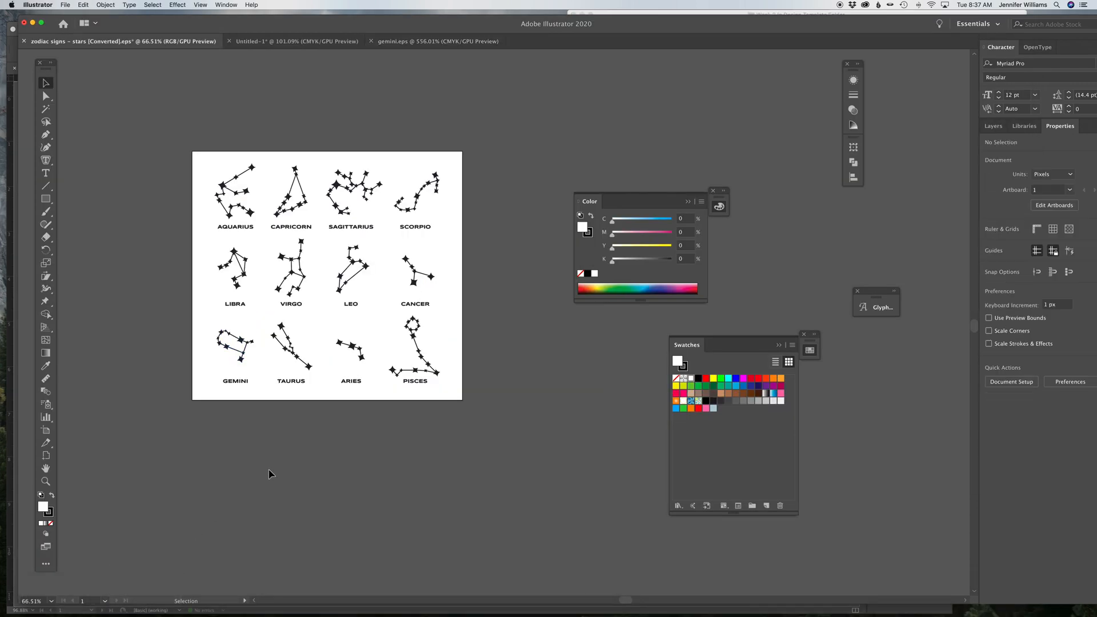
# Step: Open zodiac signs - seals.eps from the Week 3 template folder
pyautogui.click(65, 5)
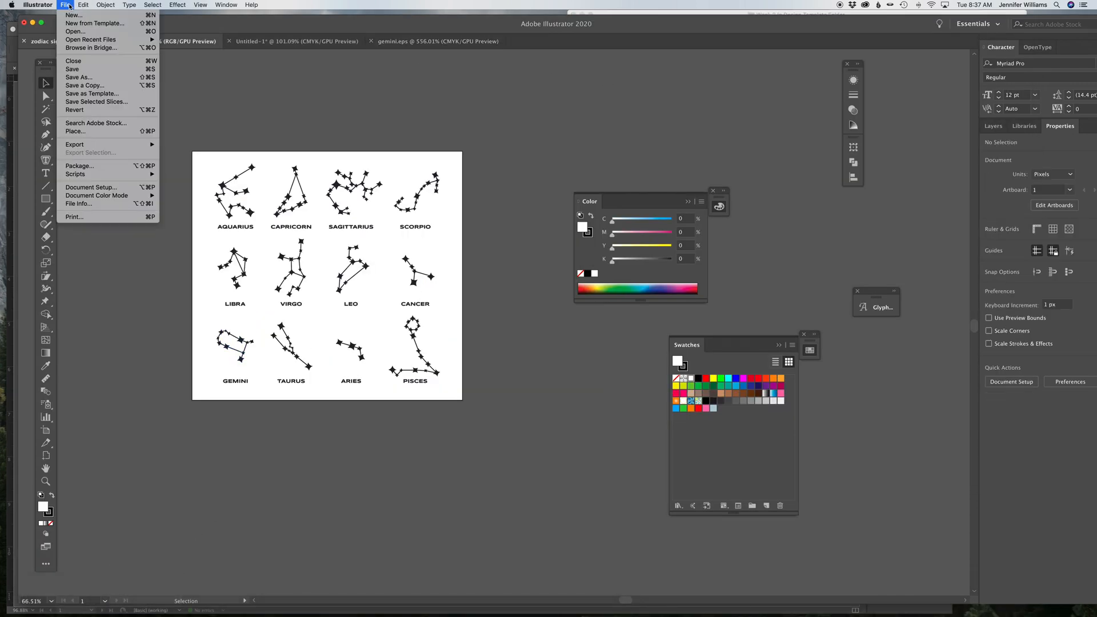
pyautogui.moveTo(75, 31)
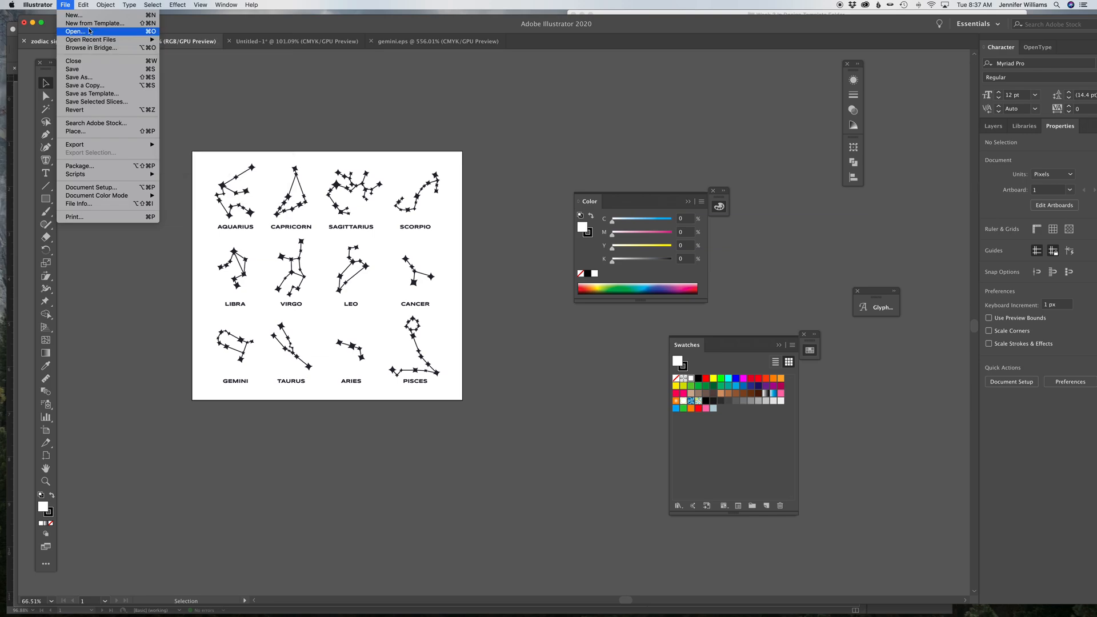
pyautogui.click(76, 32)
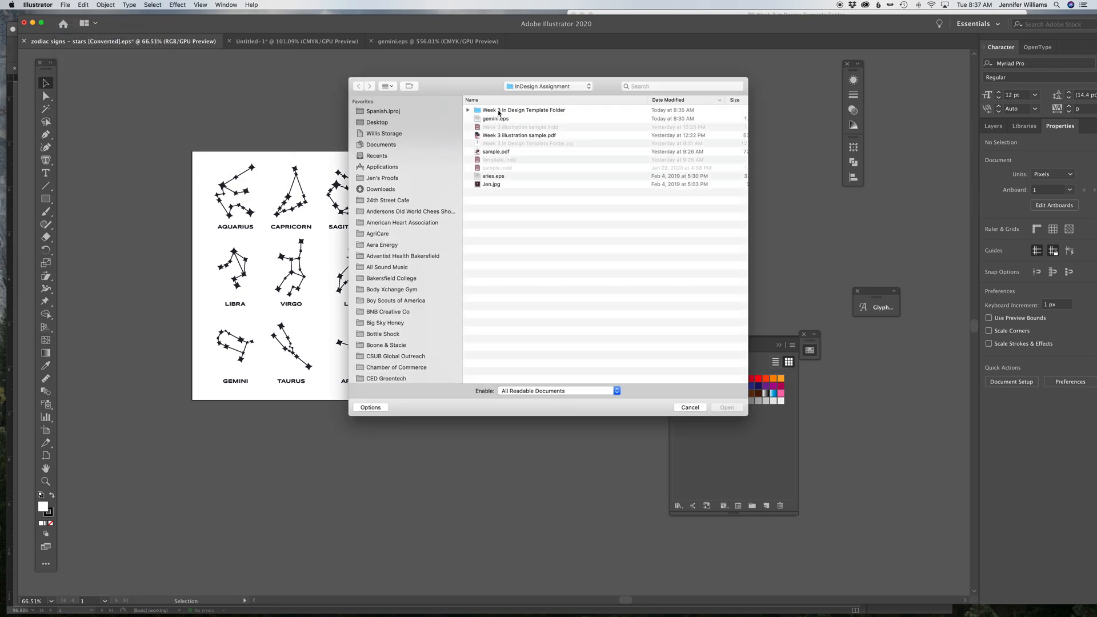
pyautogui.doubleClick(525, 110)
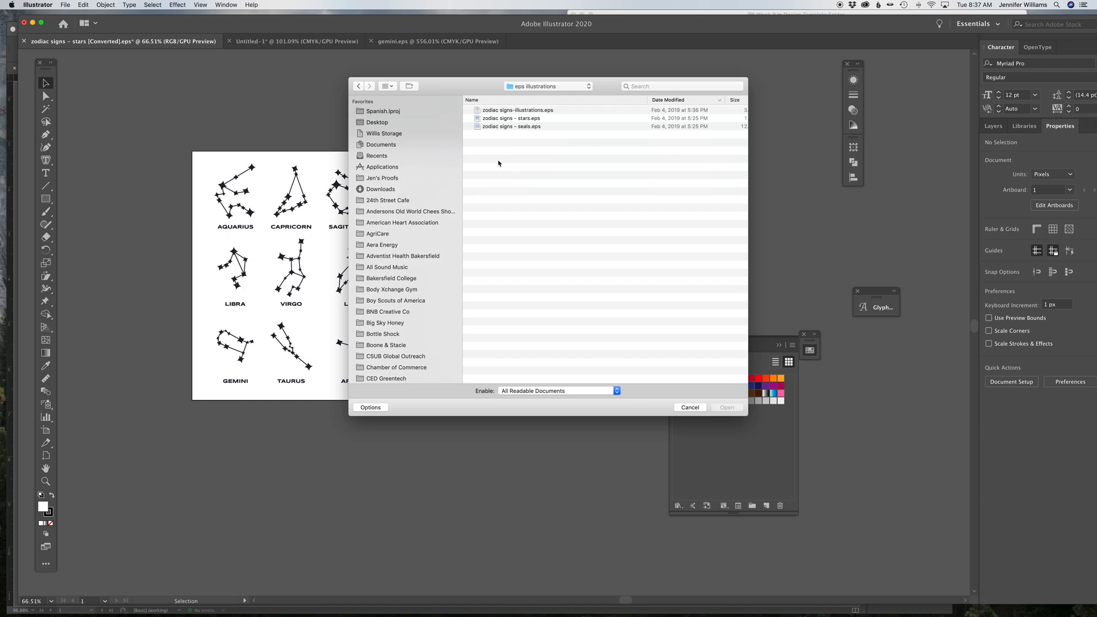
pyautogui.click(511, 127)
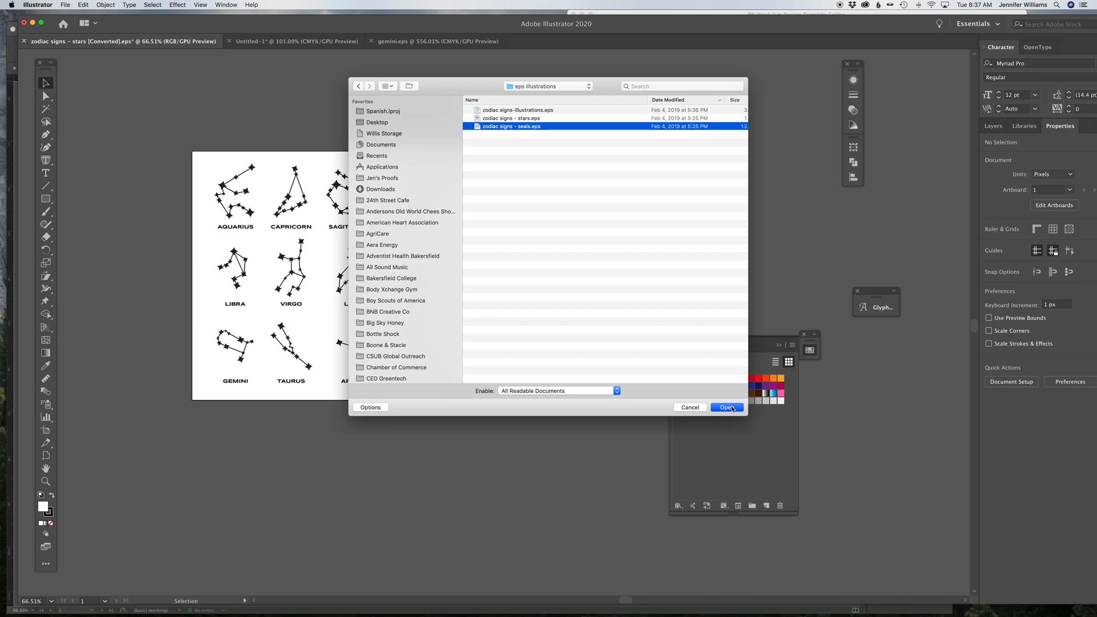
pyautogui.click(65, 6)
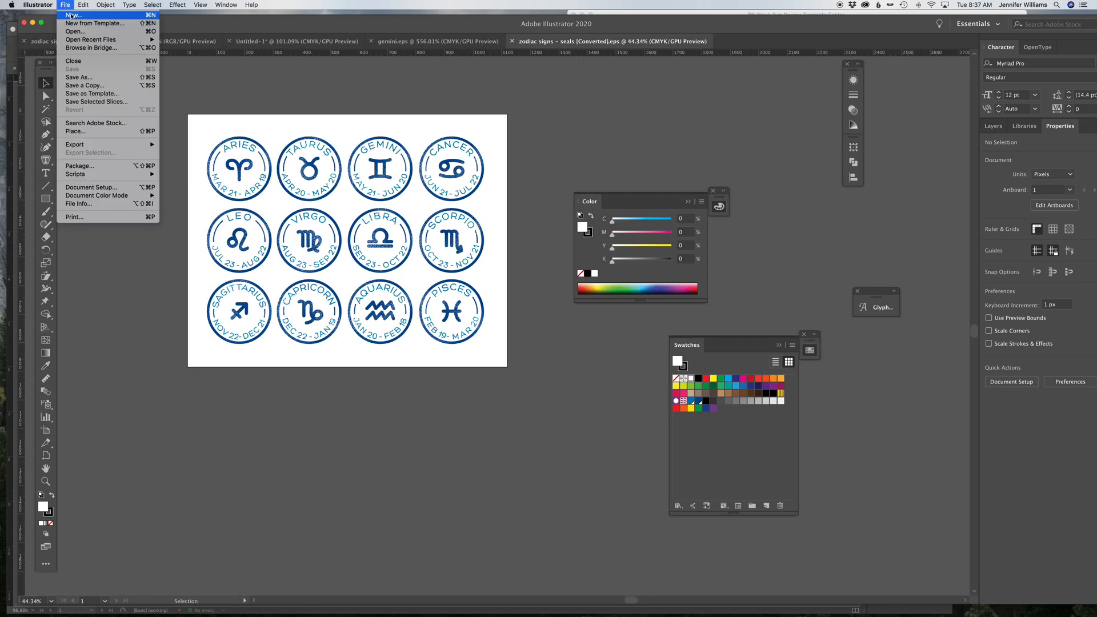
# Step: Create a 2 by 2 inch blank document, then close it without saving
pyautogui.click(72, 15)
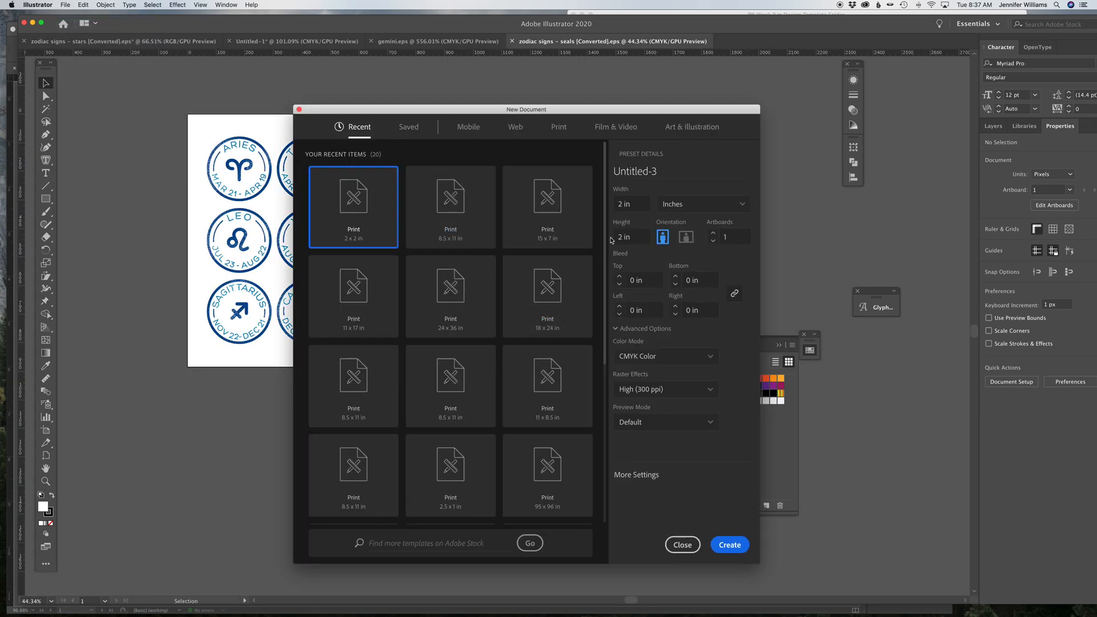
pyautogui.click(680, 545)
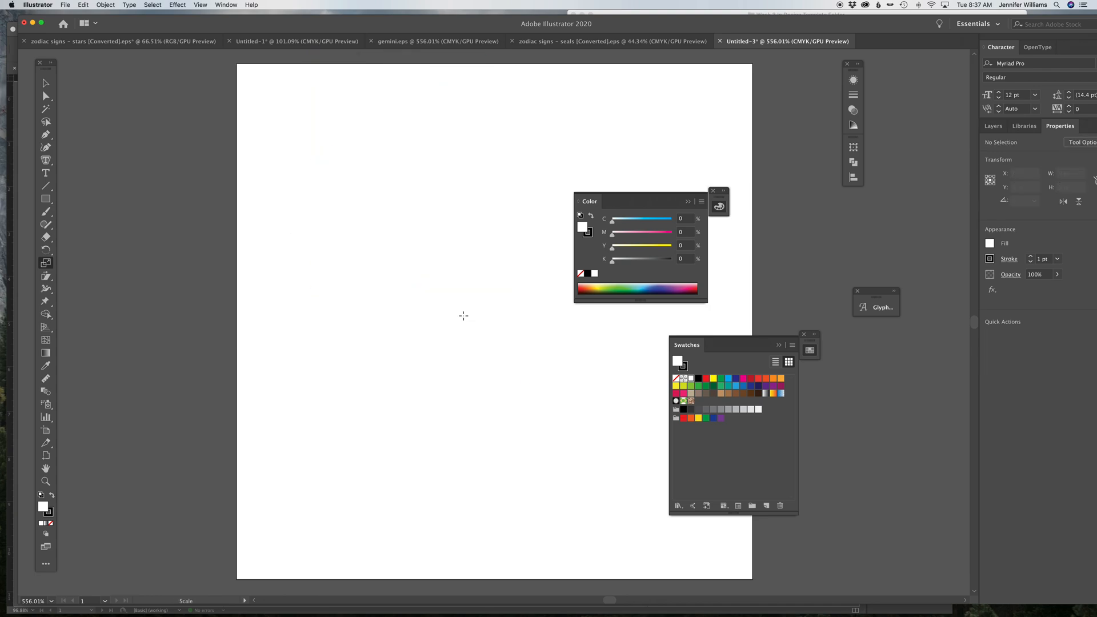
pyautogui.click(720, 41)
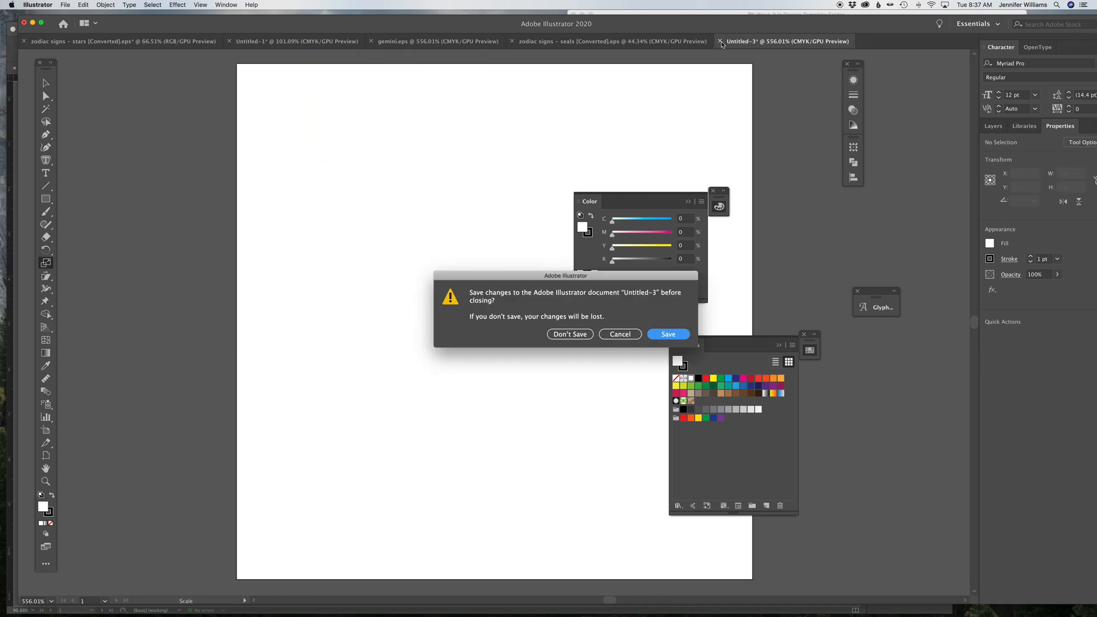
pyautogui.click(570, 333)
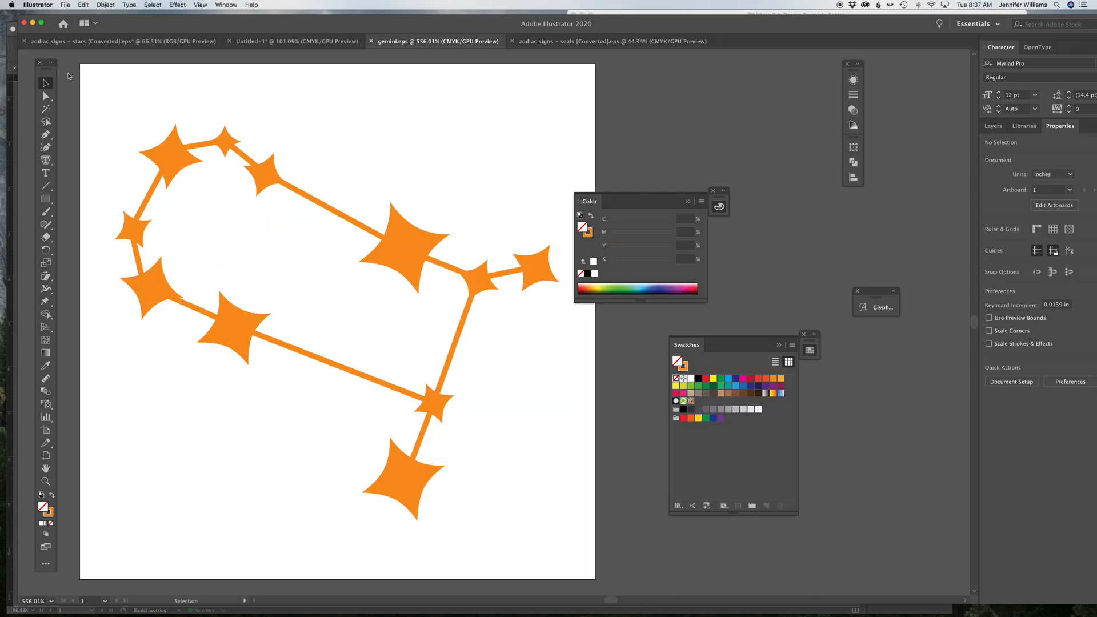
# Step: Close the Gemini document and make the blank Untitled-1 document active
pyautogui.click(611, 40)
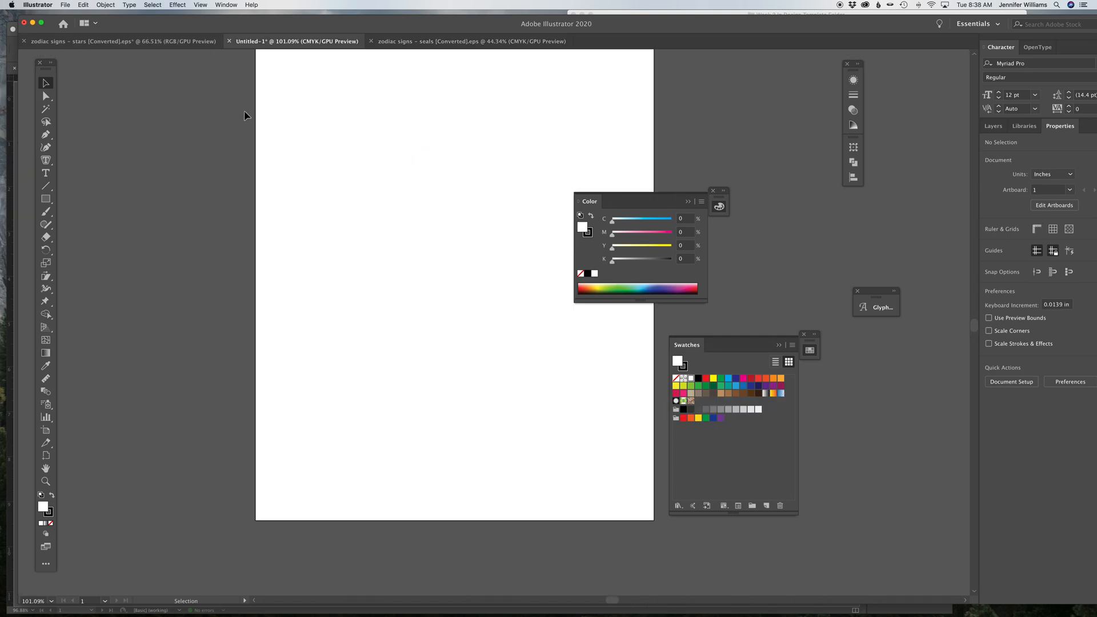
pyautogui.click(119, 41)
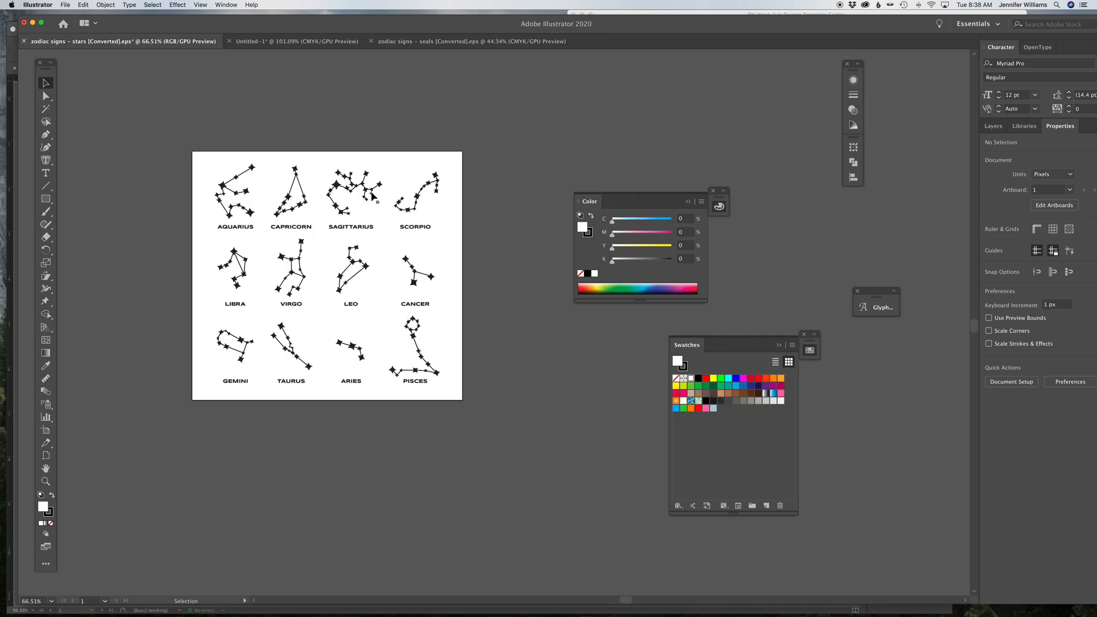
pyautogui.moveTo(252, 290)
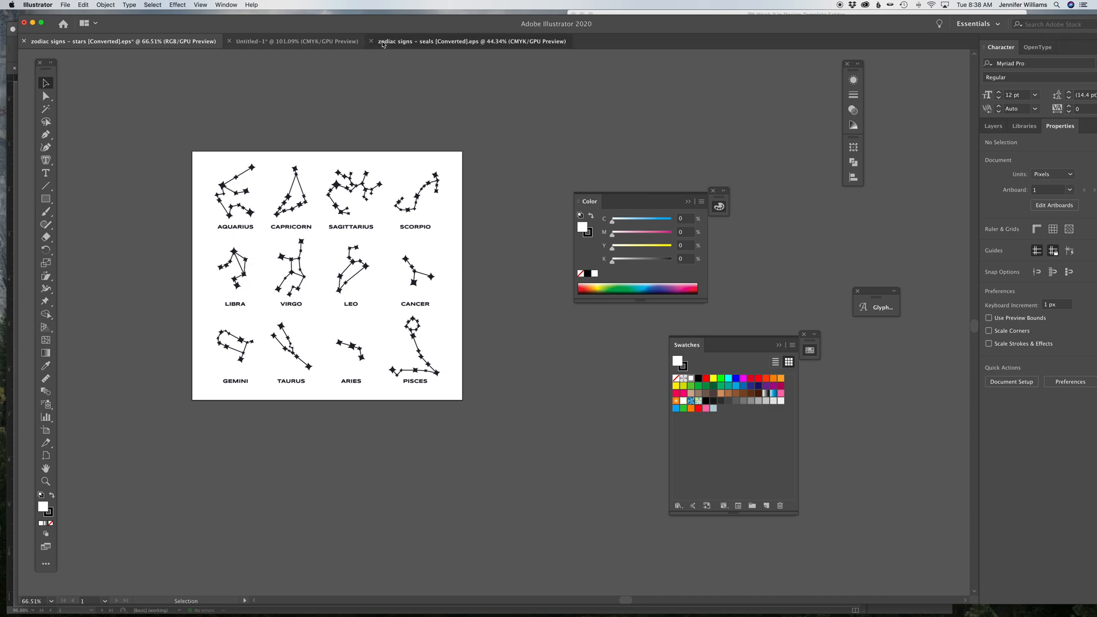
pyautogui.click(296, 41)
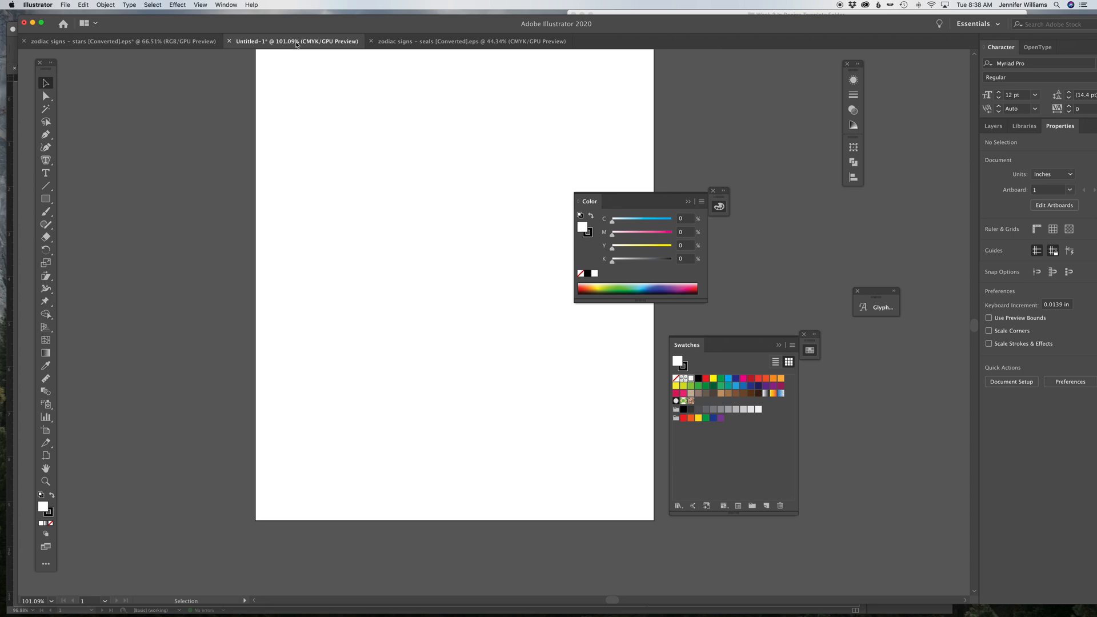
# Step: Select the Aries seal in the seals document and create a new 2 x 2 inch document
pyautogui.click(472, 40)
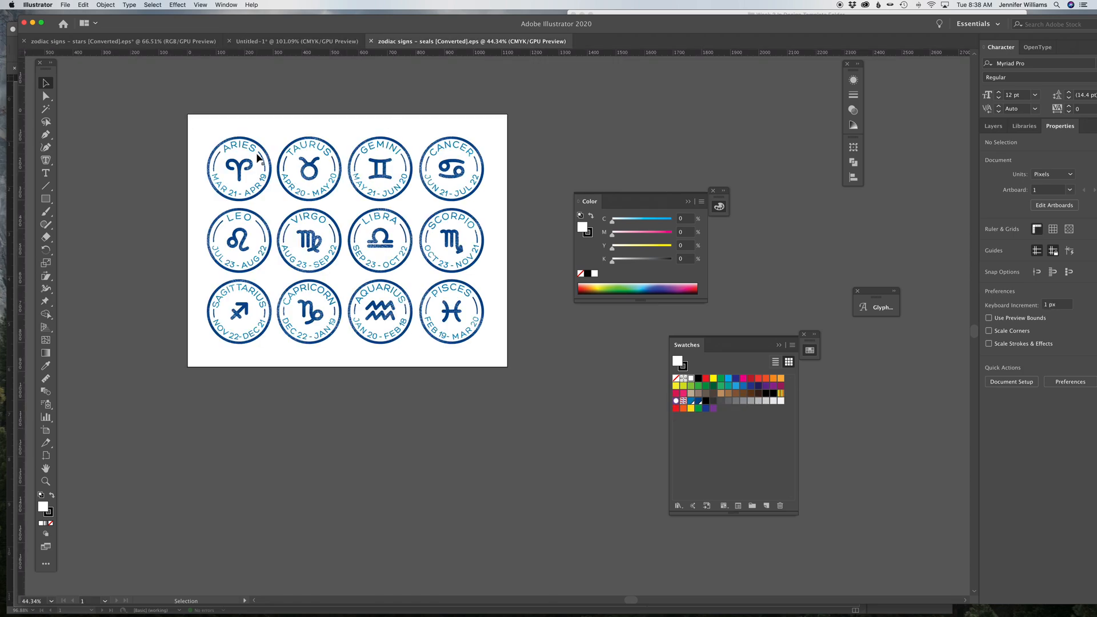
pyautogui.click(240, 169)
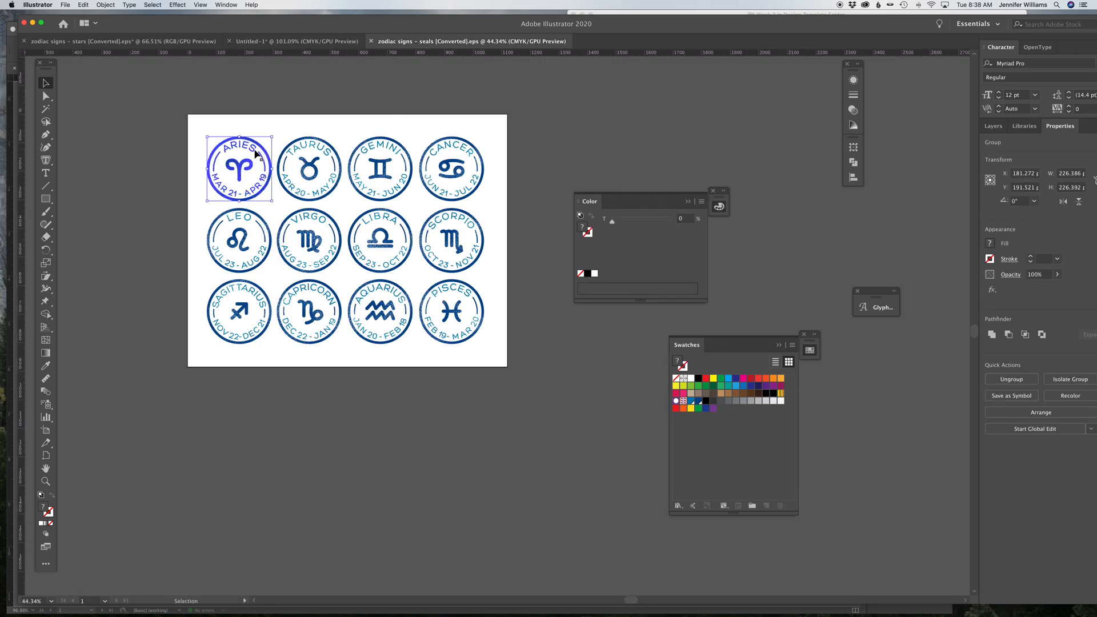
pyautogui.click(65, 5)
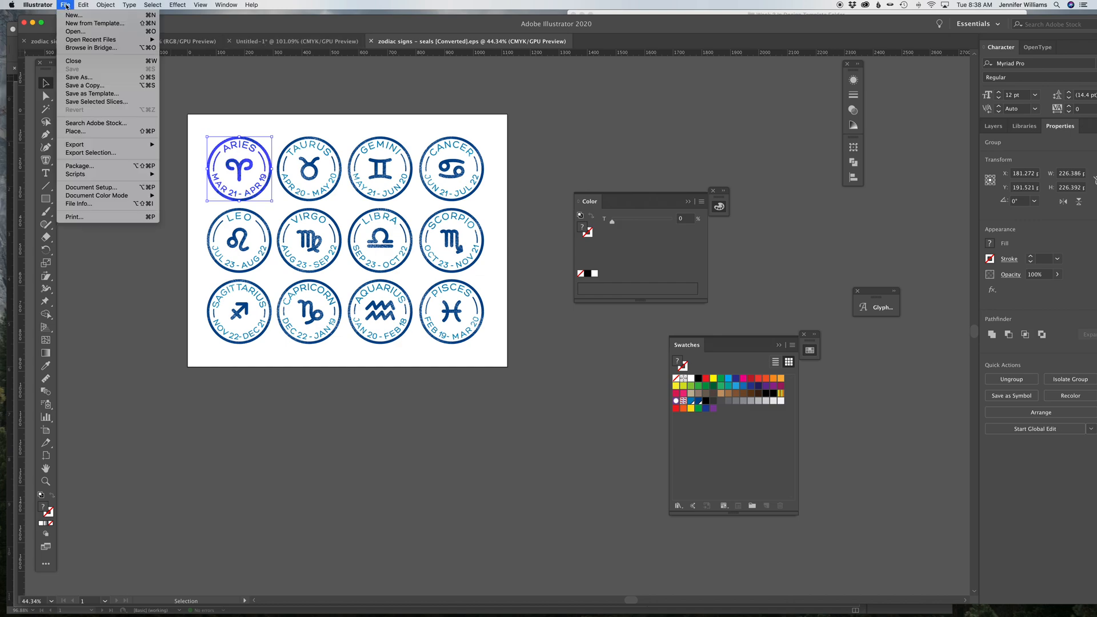
pyautogui.click(73, 15)
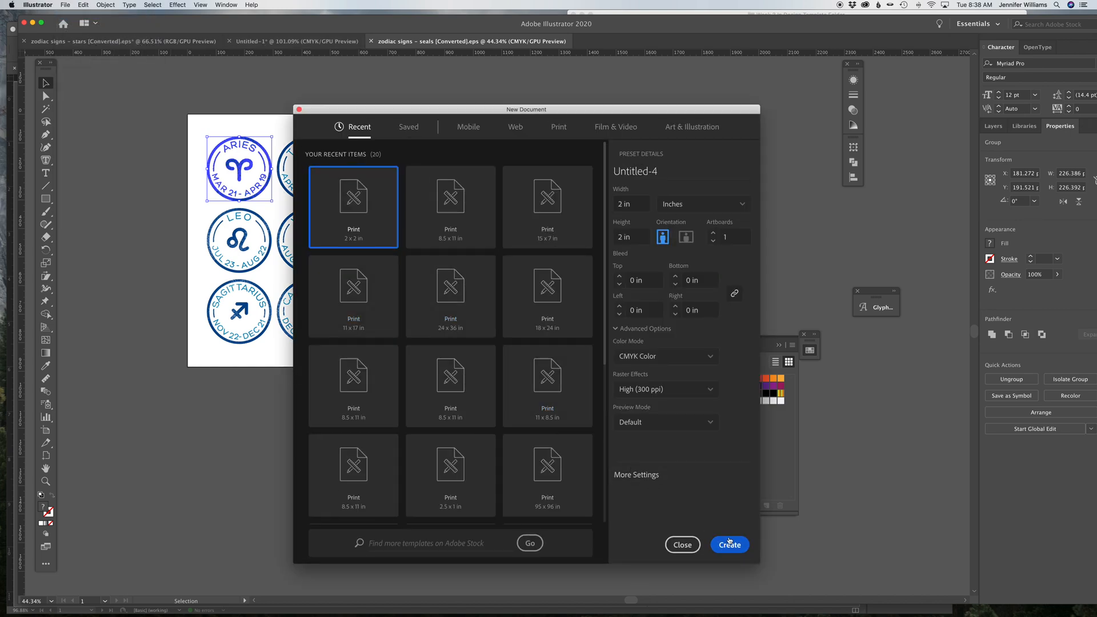
pyautogui.click(630, 203)
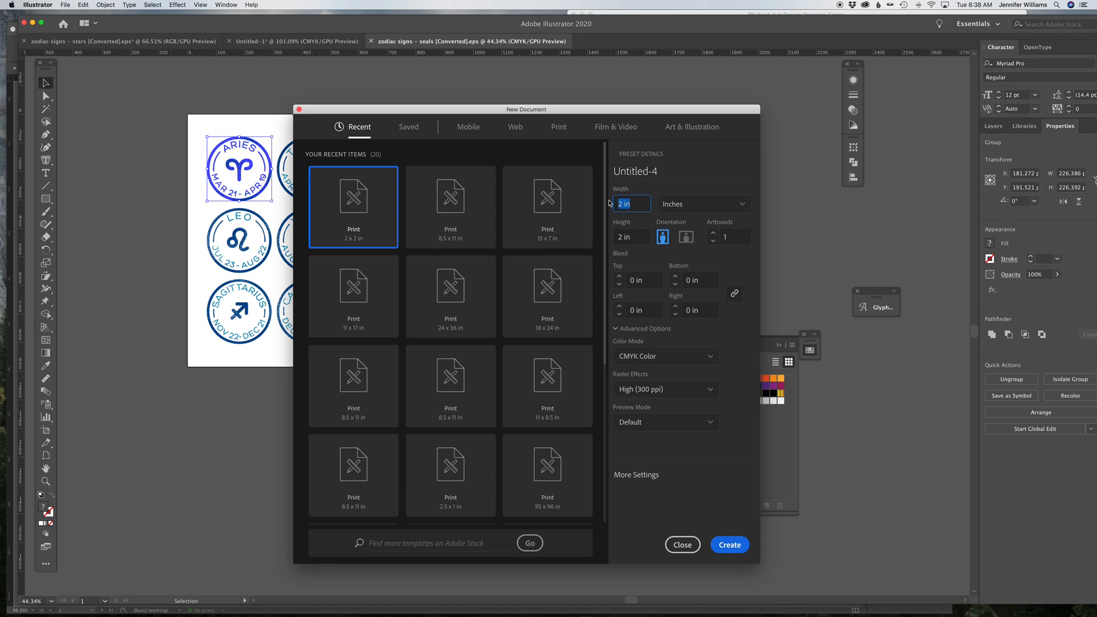
pyautogui.click(631, 237)
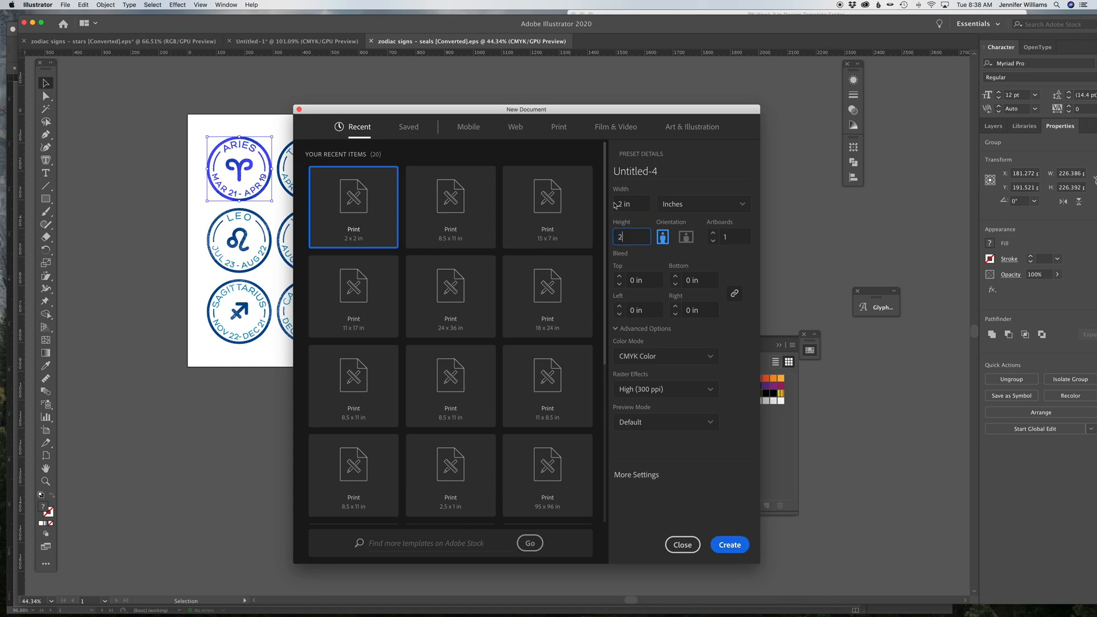
pyautogui.click(682, 545)
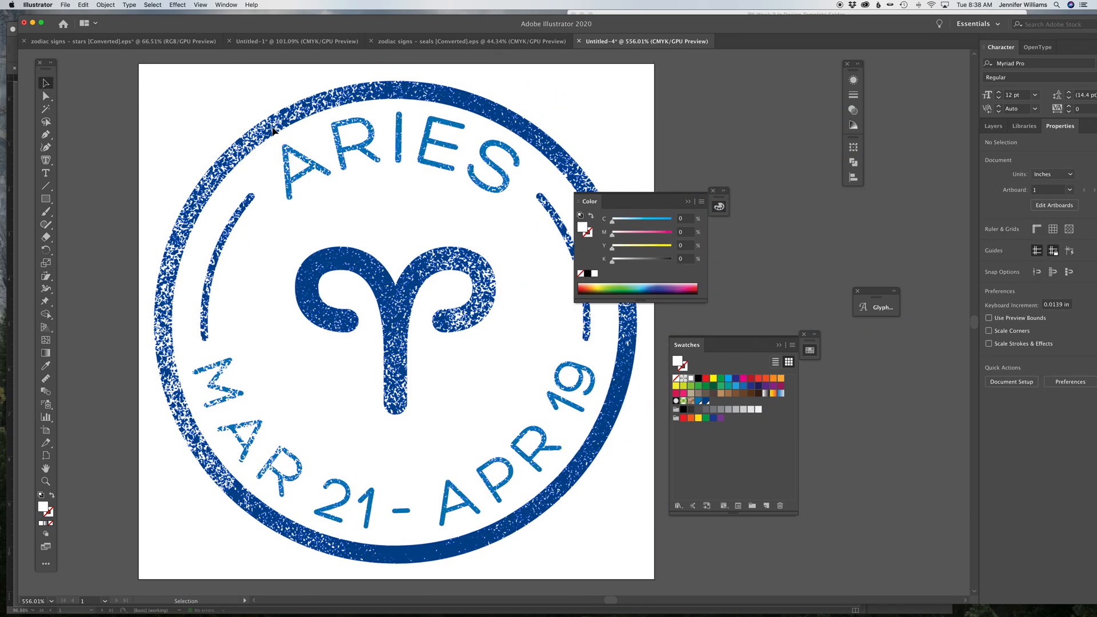
# Step: Recolour the pasted Aries seal's fill from blue to light orange
pyautogui.click(396, 280)
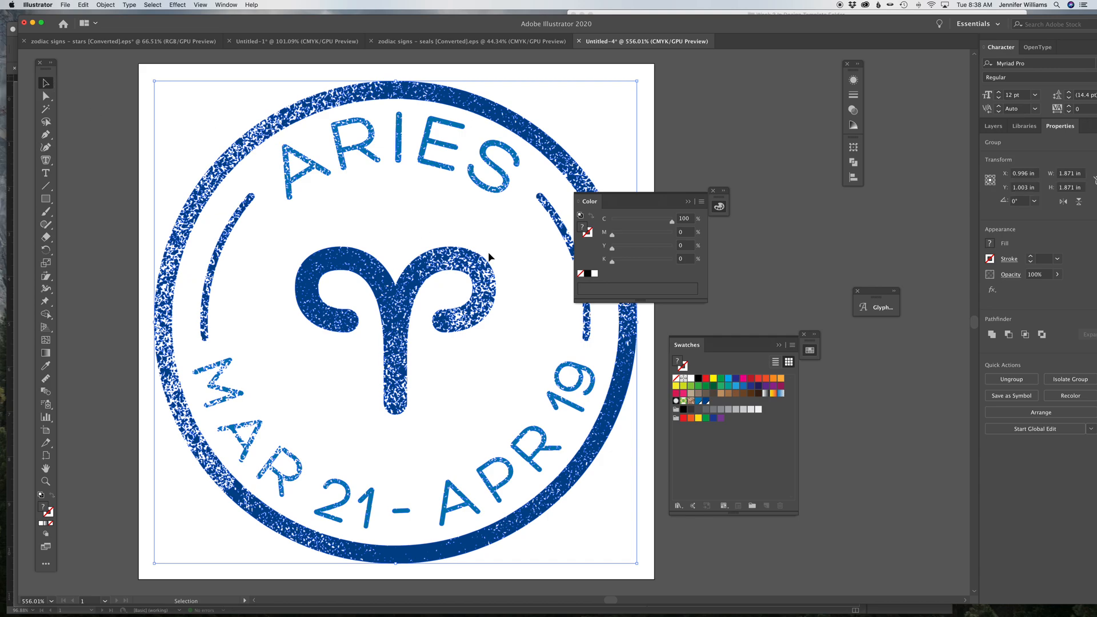
pyautogui.click(775, 380)
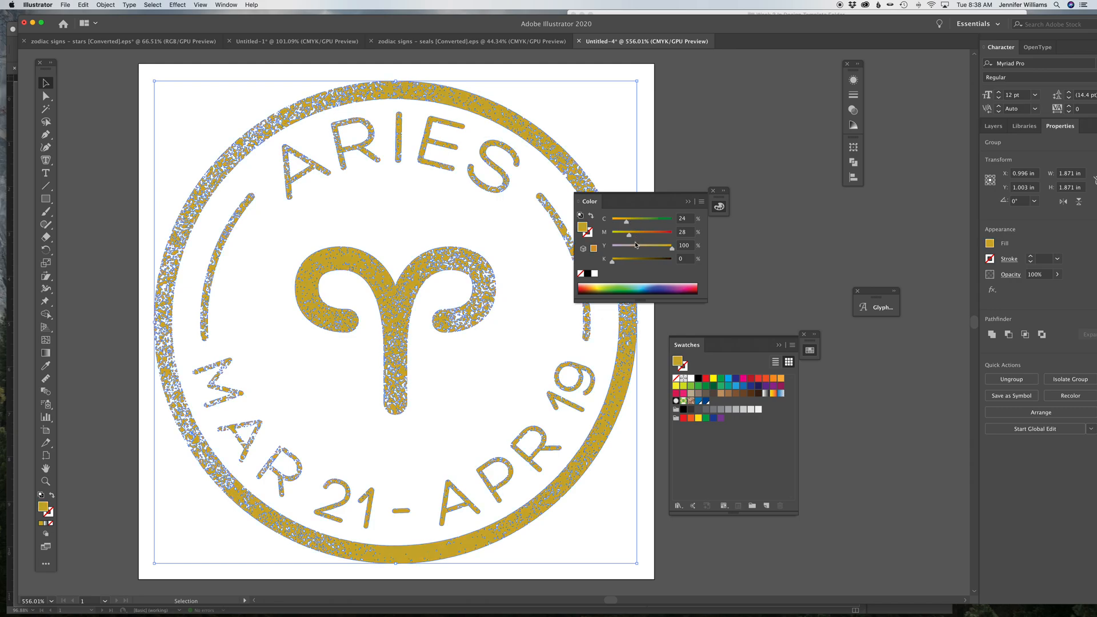
pyautogui.moveTo(671, 245); pyautogui.dragTo(653, 245)
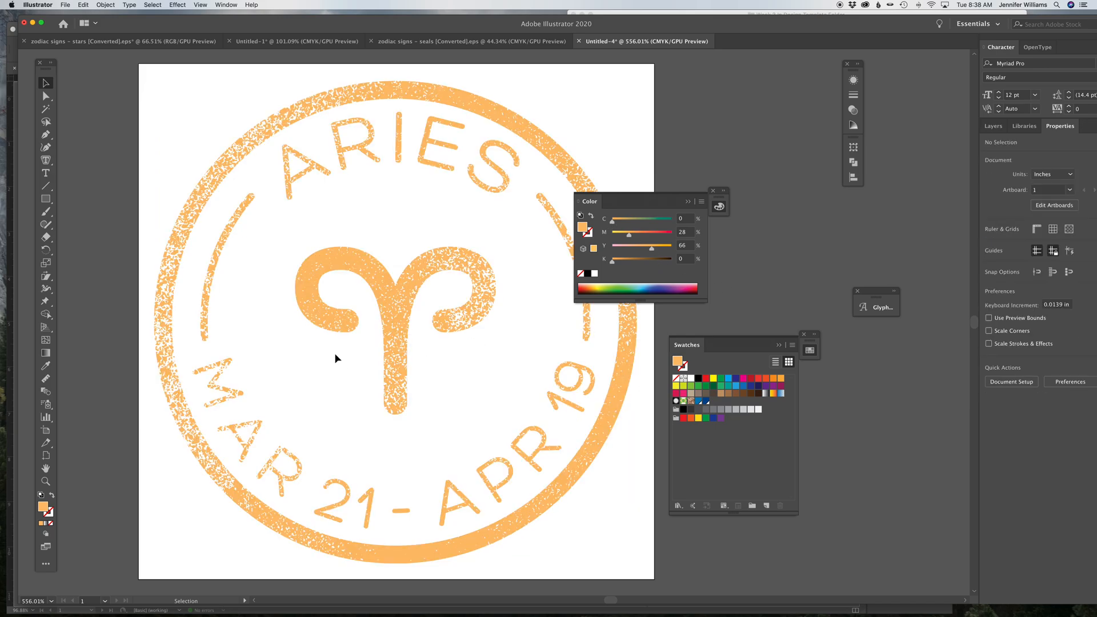
pyautogui.moveTo(226, 74)
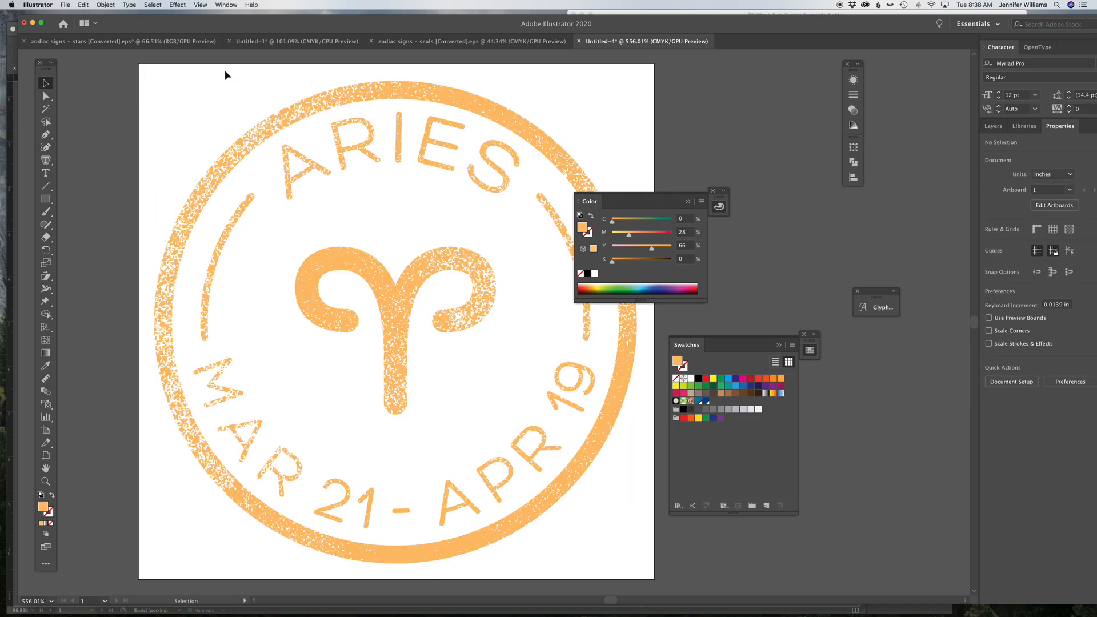
# Step: Save the seal as 'aries' in Illustrator EPS format, accepting the default EPS options
pyautogui.click(65, 6)
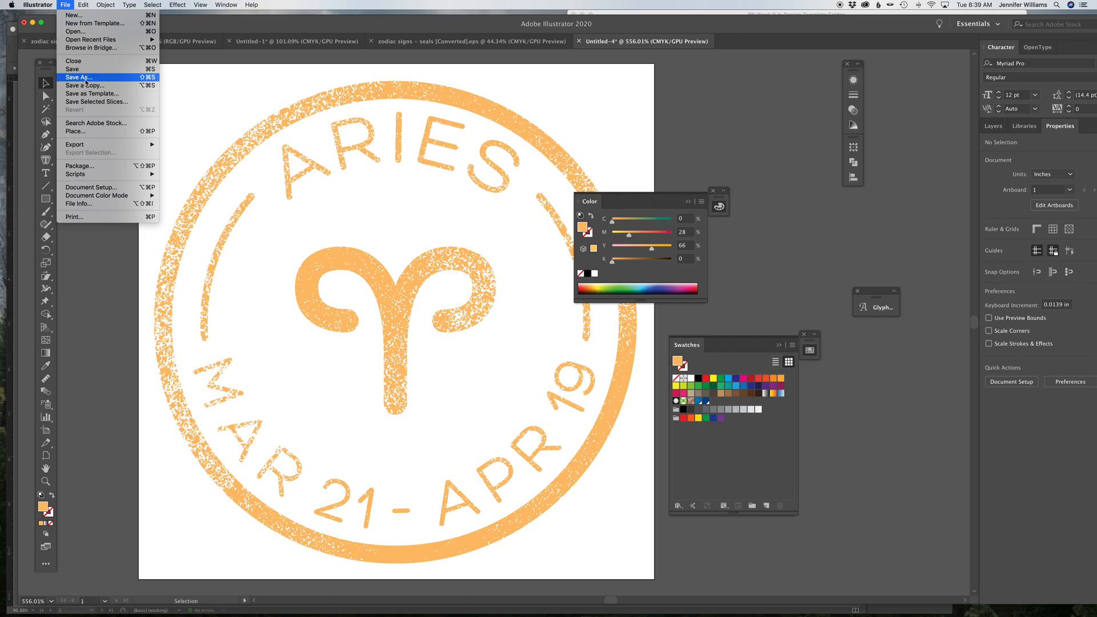
pyautogui.click(78, 77)
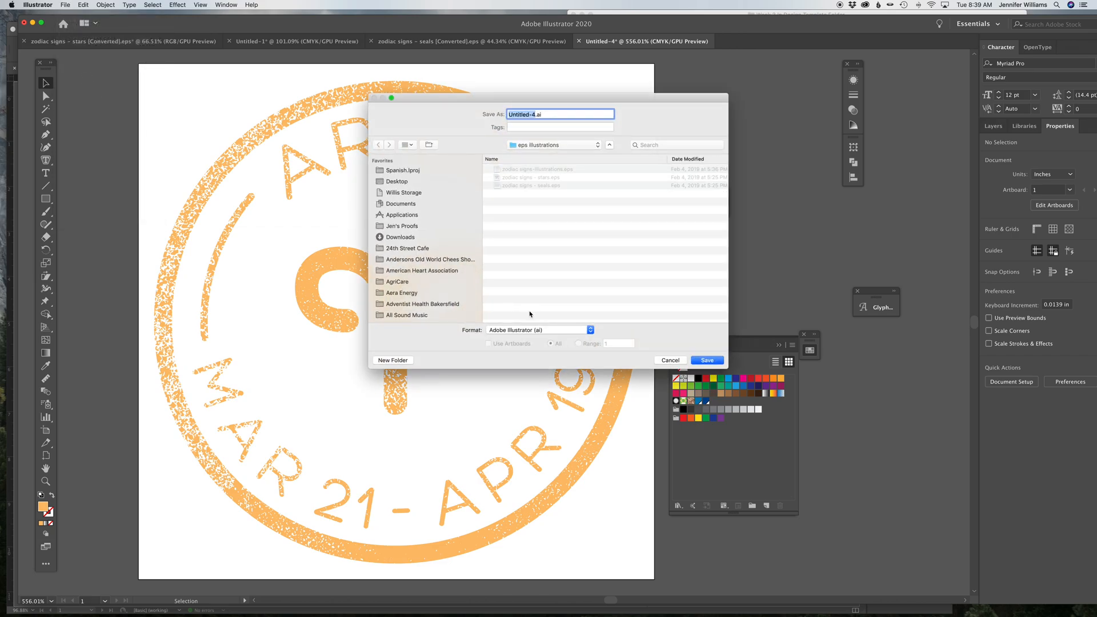
pyautogui.write('aries.ai')
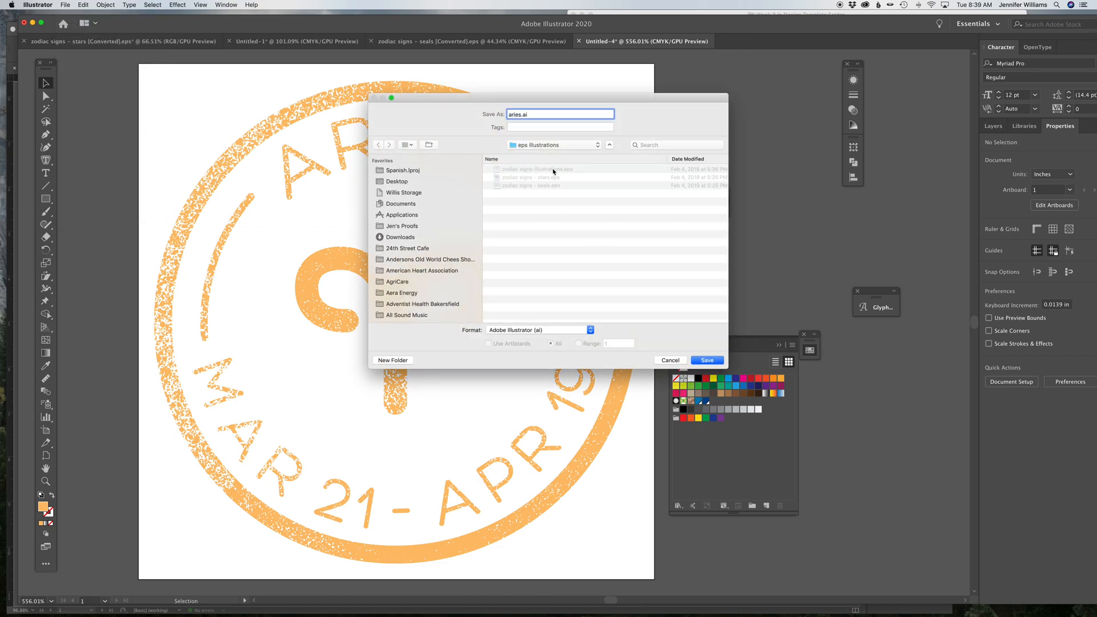
pyautogui.click(536, 330)
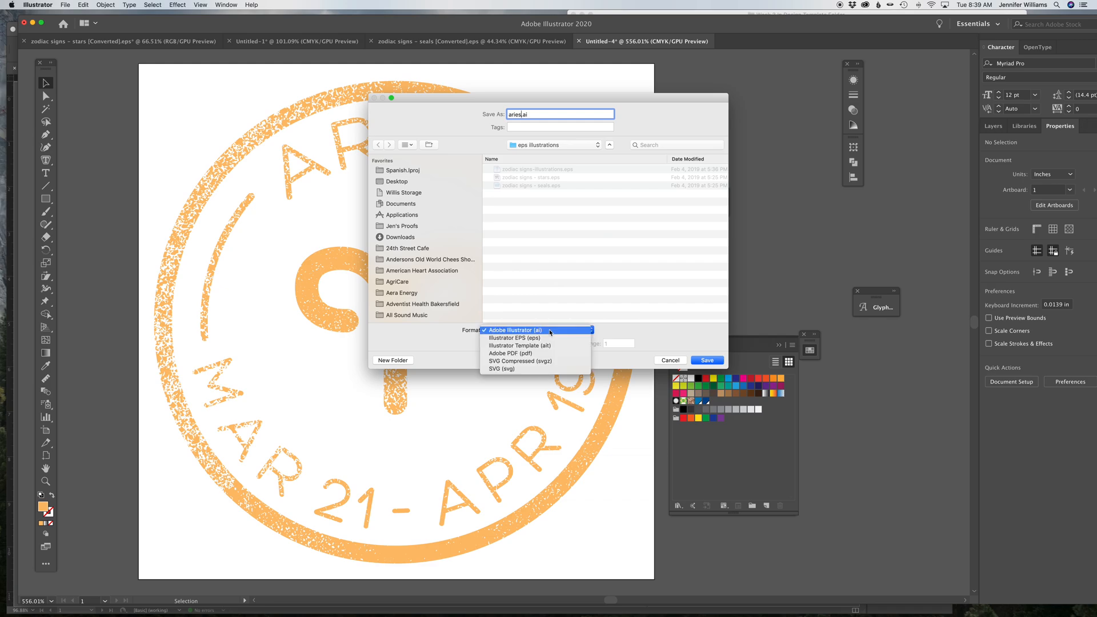
pyautogui.click(513, 338)
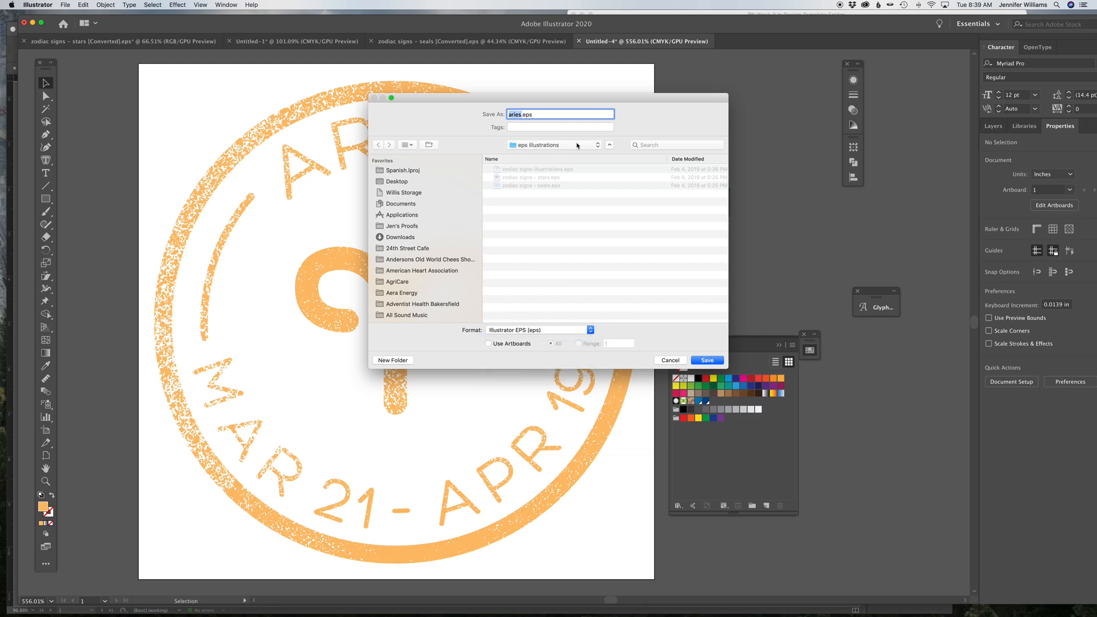
pyautogui.click(706, 360)
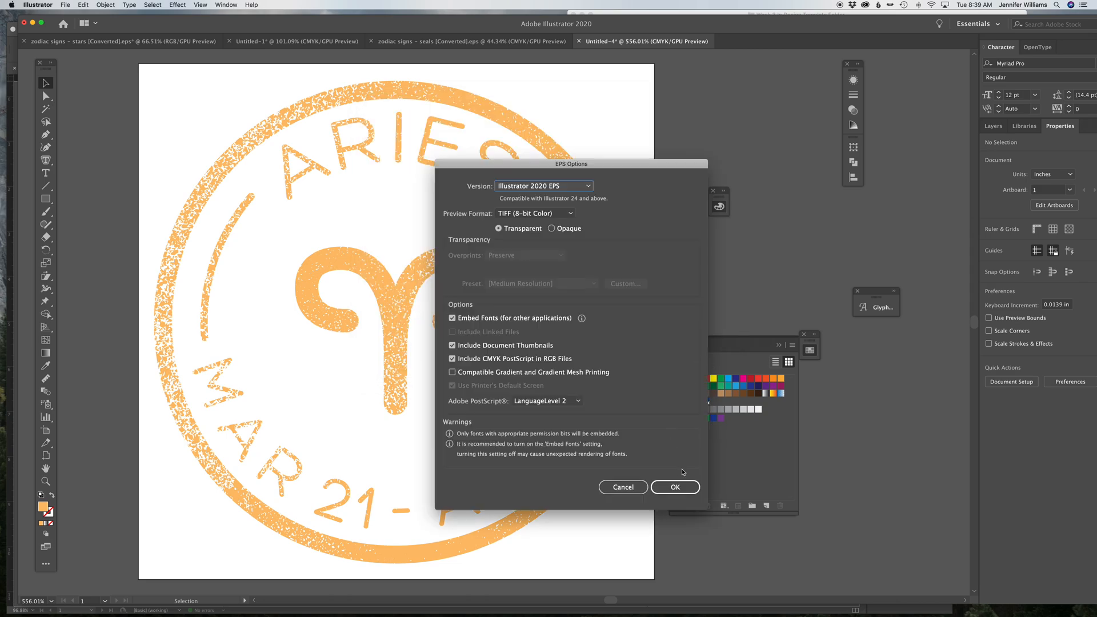
pyautogui.click(673, 487)
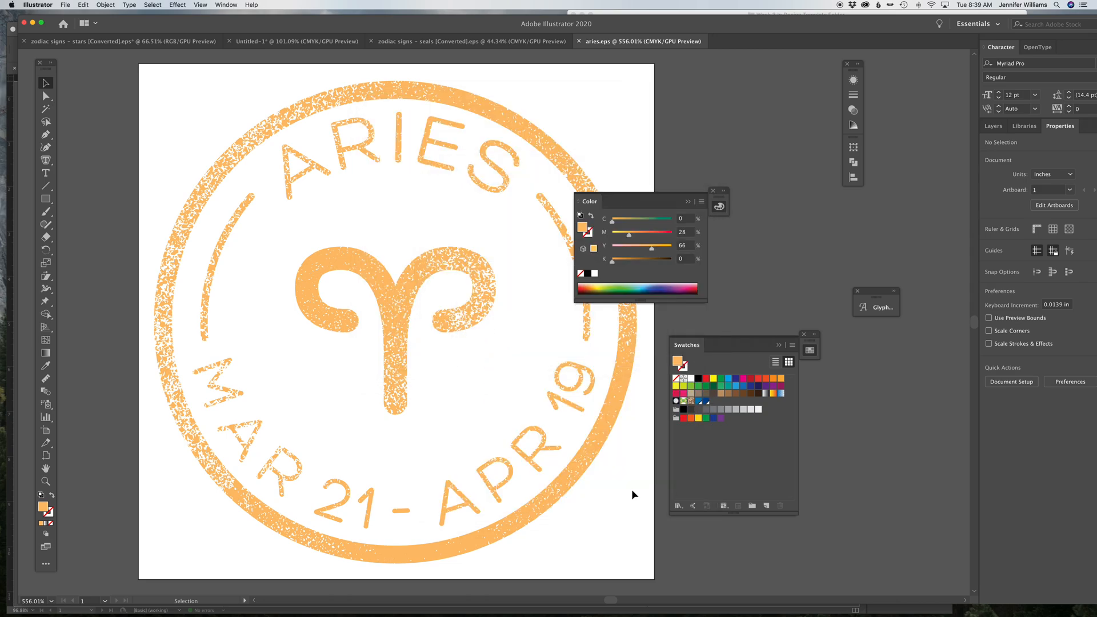
pyautogui.moveTo(502, 263)
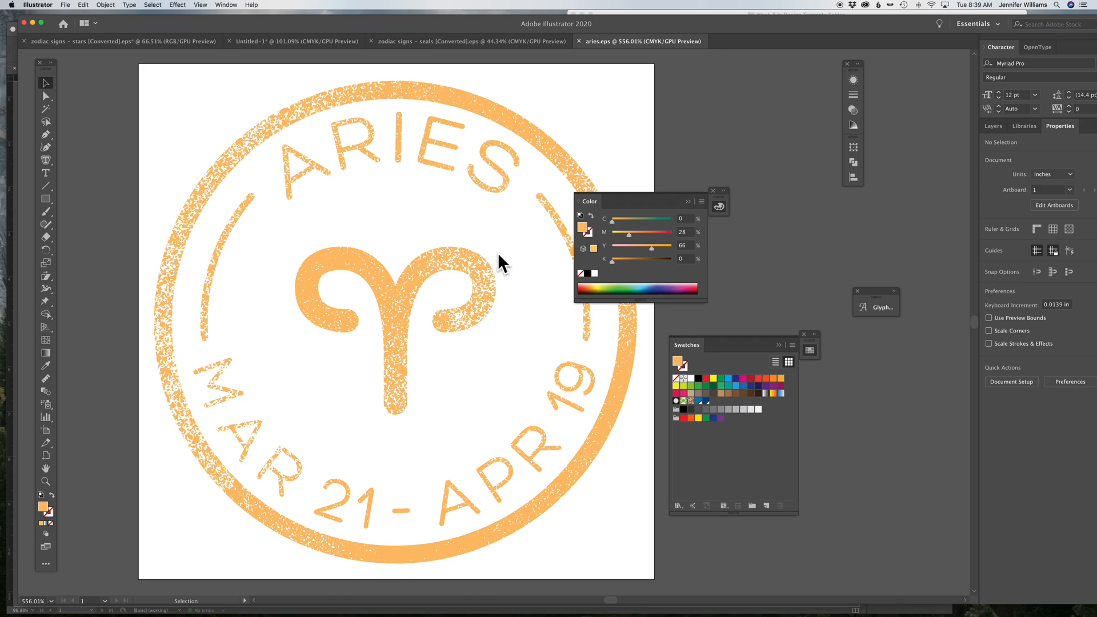
pyautogui.moveTo(792, 600)
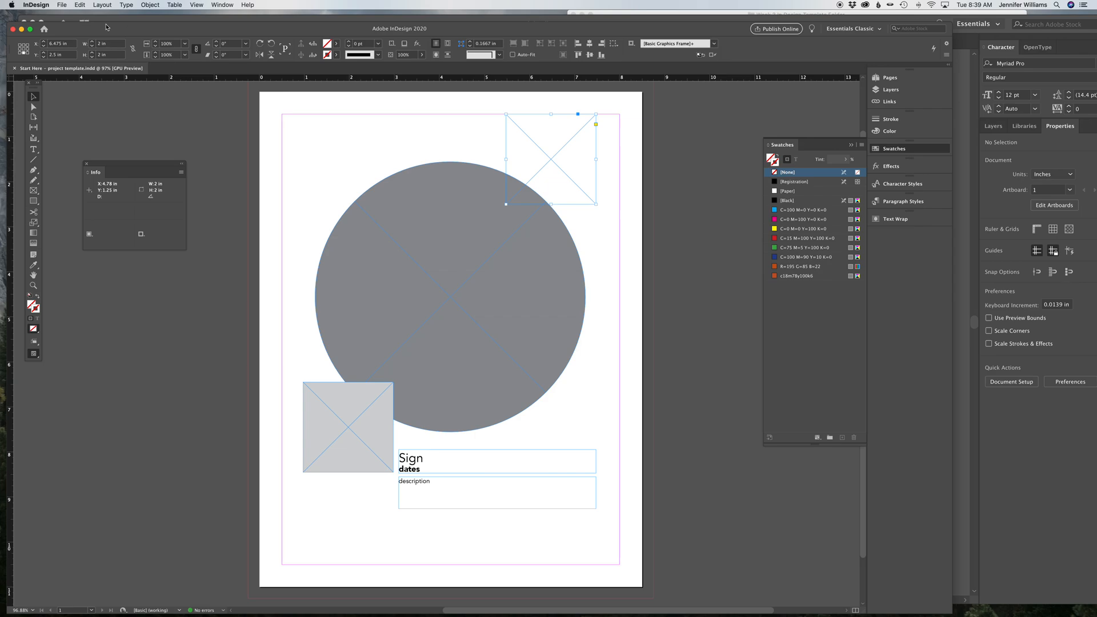
# Step: Place aries.eps from Week 3's eps illustrations folder into the top-right square frame
pyautogui.click(61, 5)
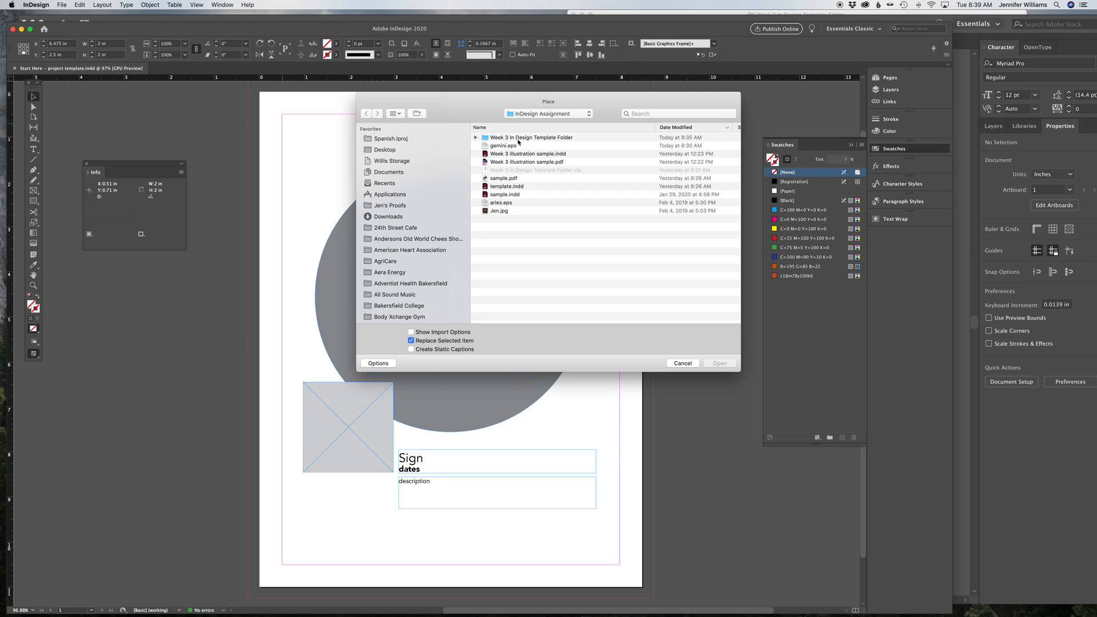
pyautogui.click(531, 137)
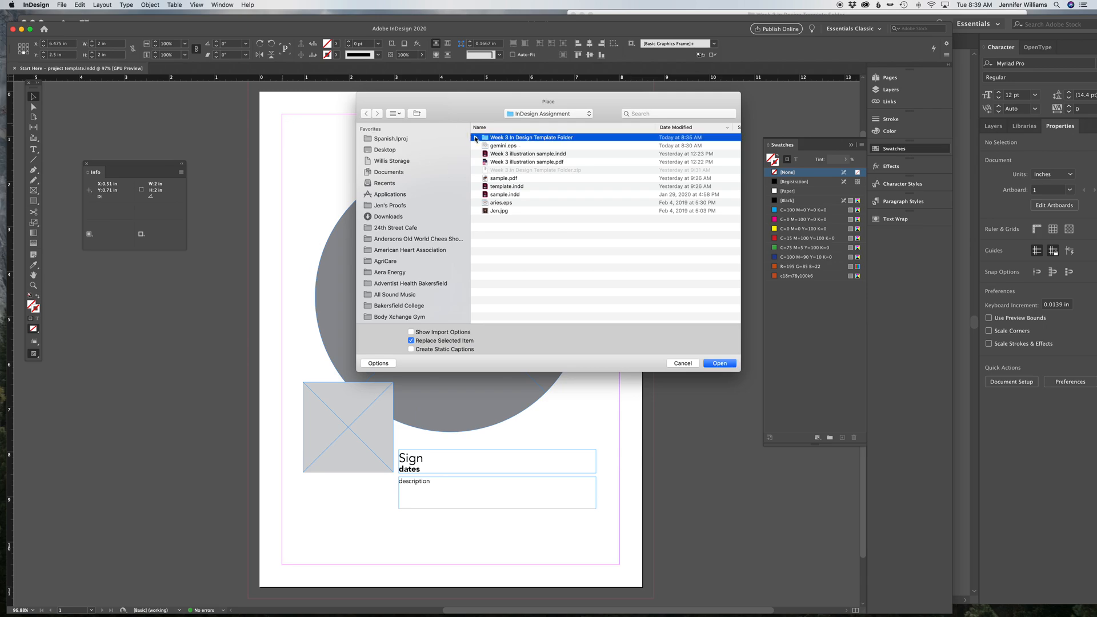
pyautogui.click(475, 137)
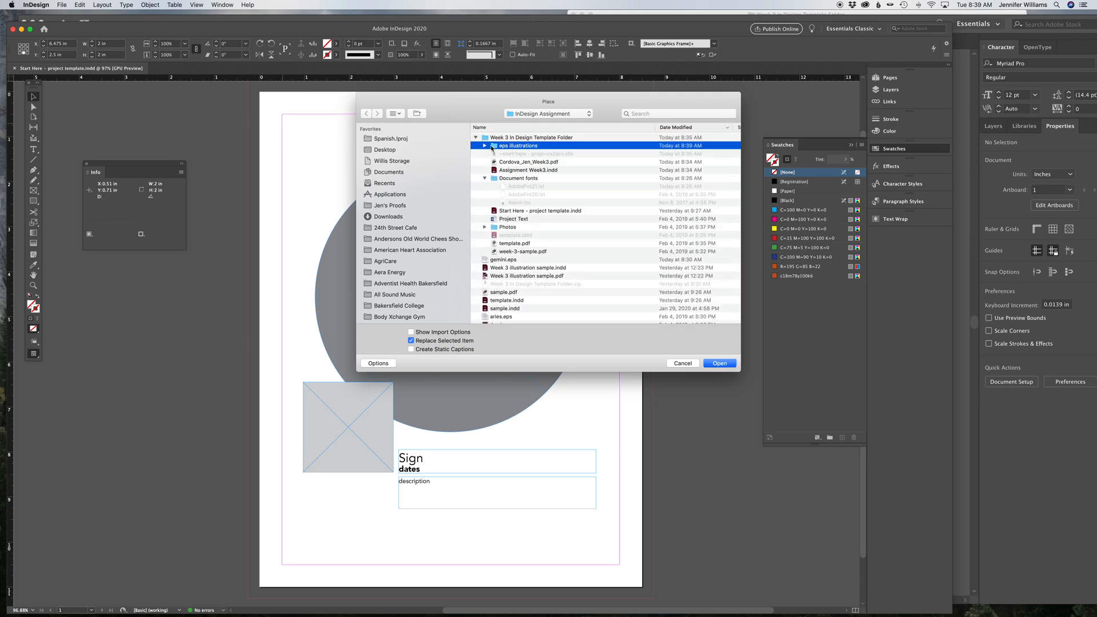
pyautogui.click(485, 146)
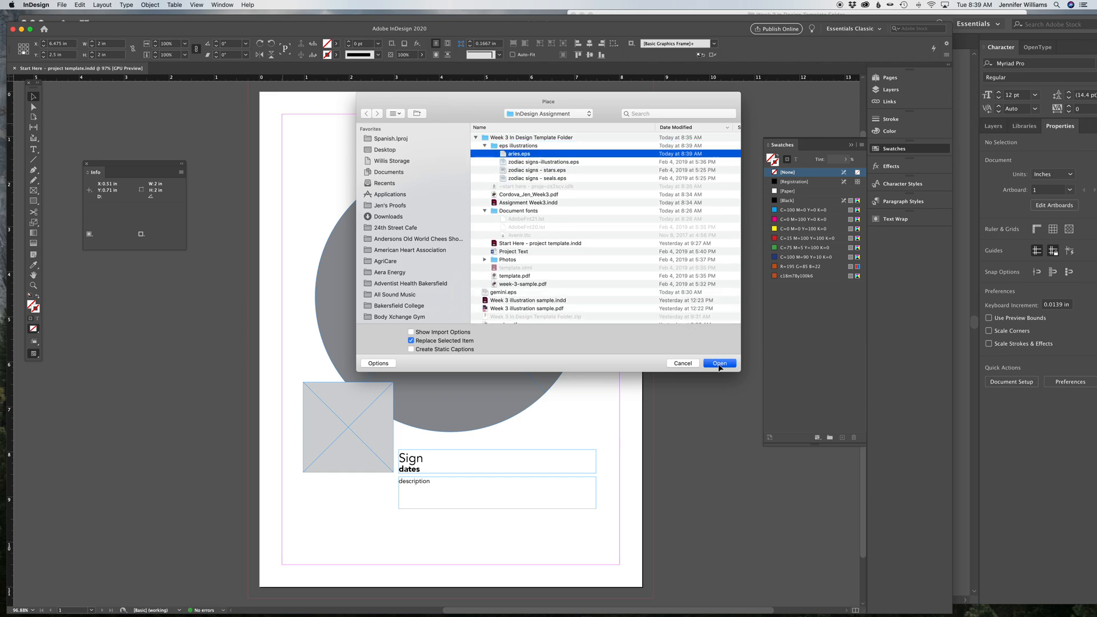
pyautogui.click(719, 363)
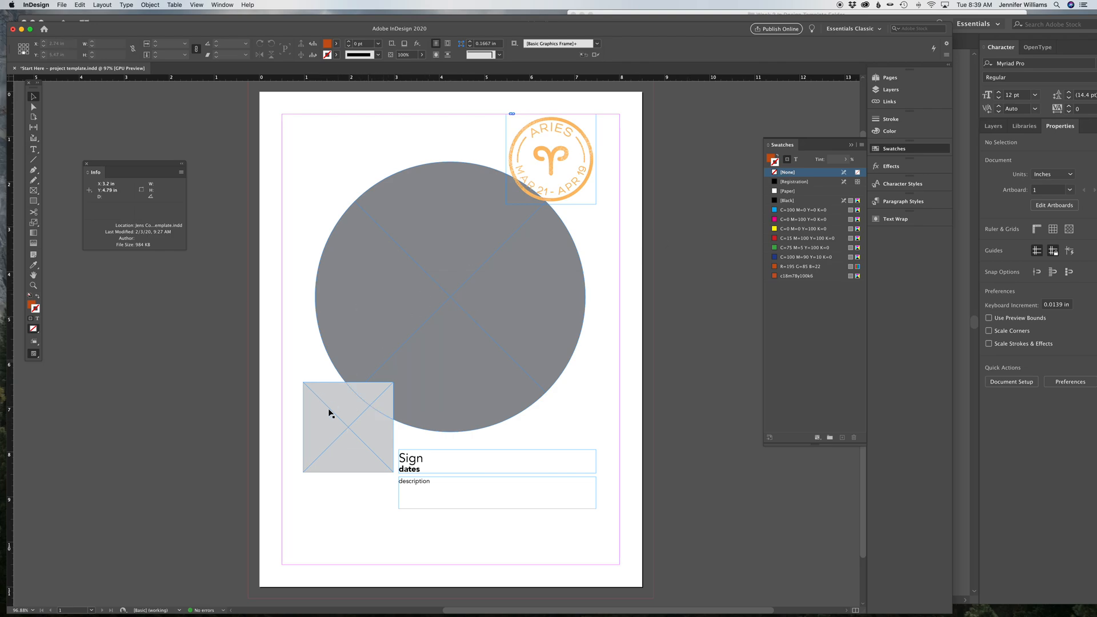
pyautogui.moveTo(490, 327)
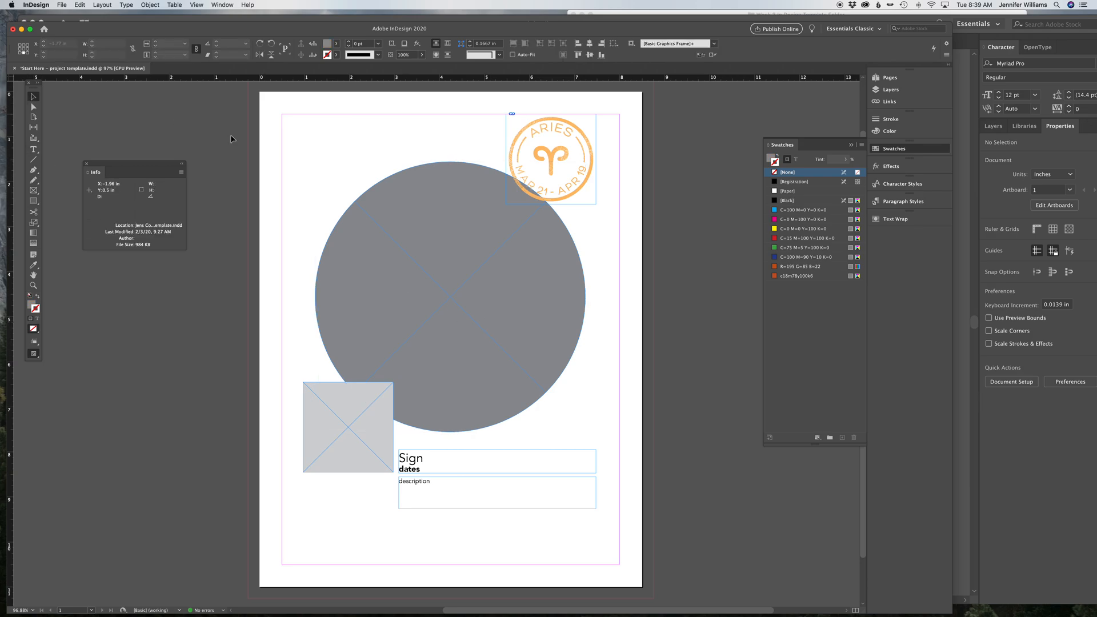
# Step: Place the Manhattan skyline photo from the Week 3 Photos folder into the large grey circle
pyautogui.click(432, 246)
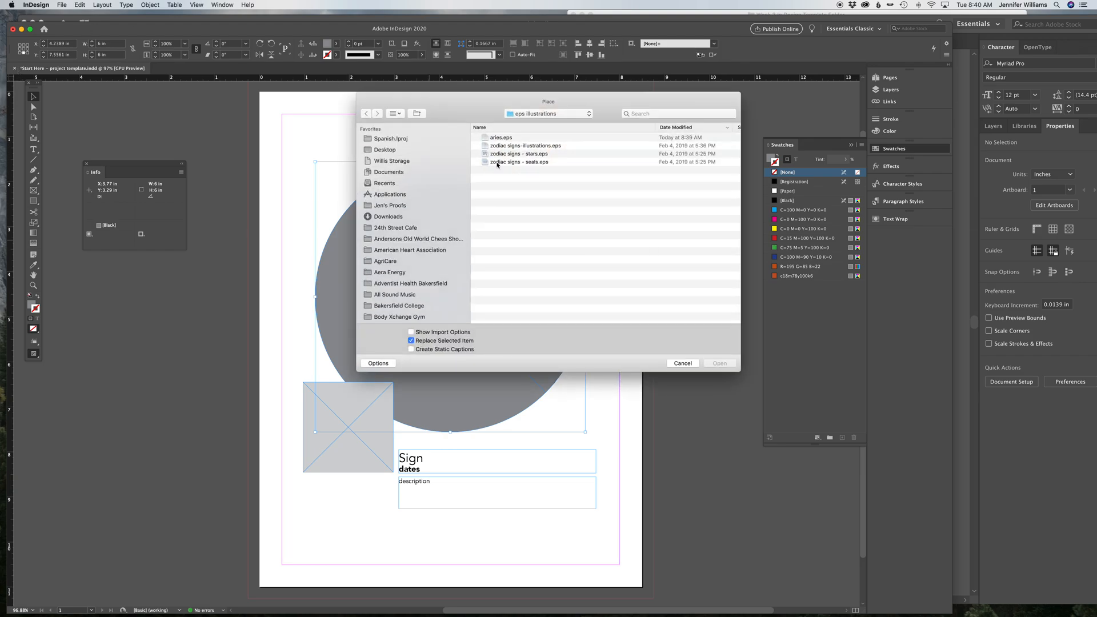
pyautogui.click(548, 113)
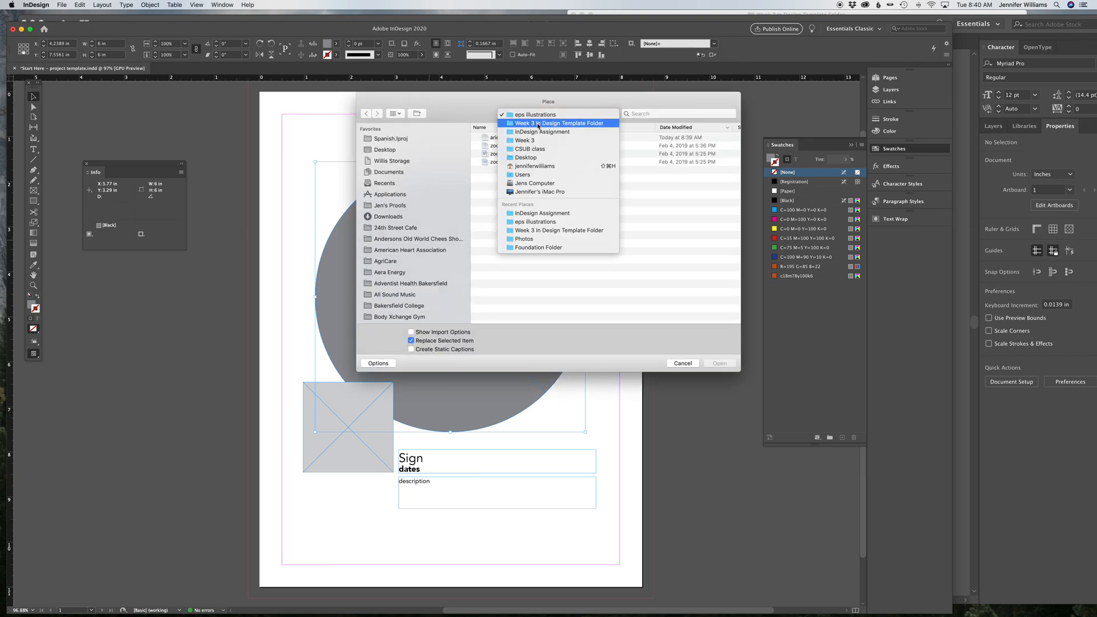
pyautogui.click(559, 123)
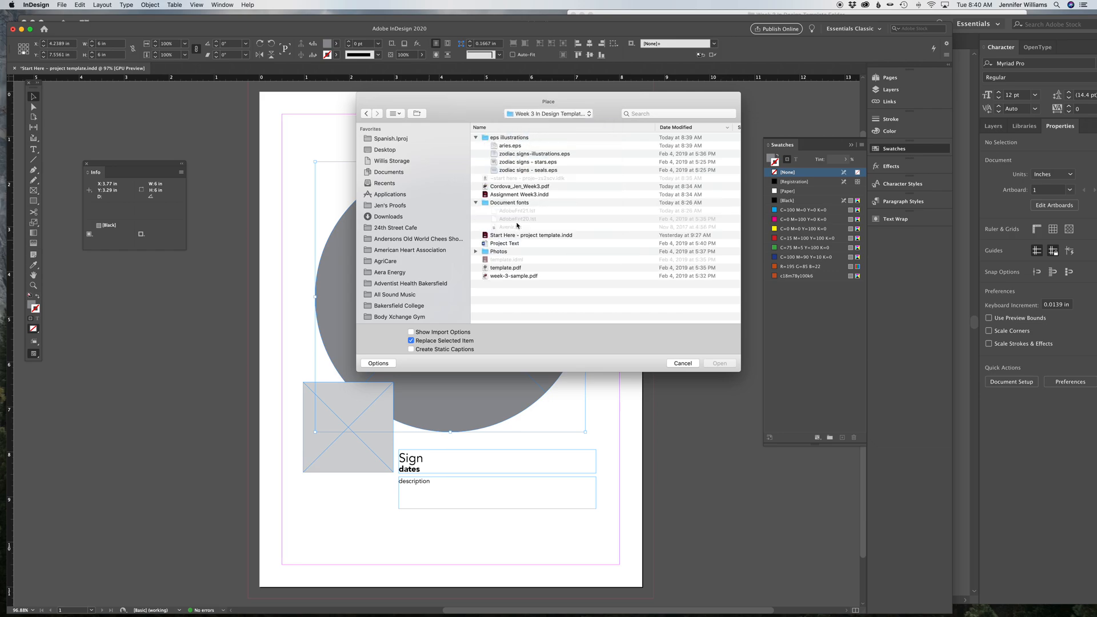
pyautogui.doubleClick(499, 252)
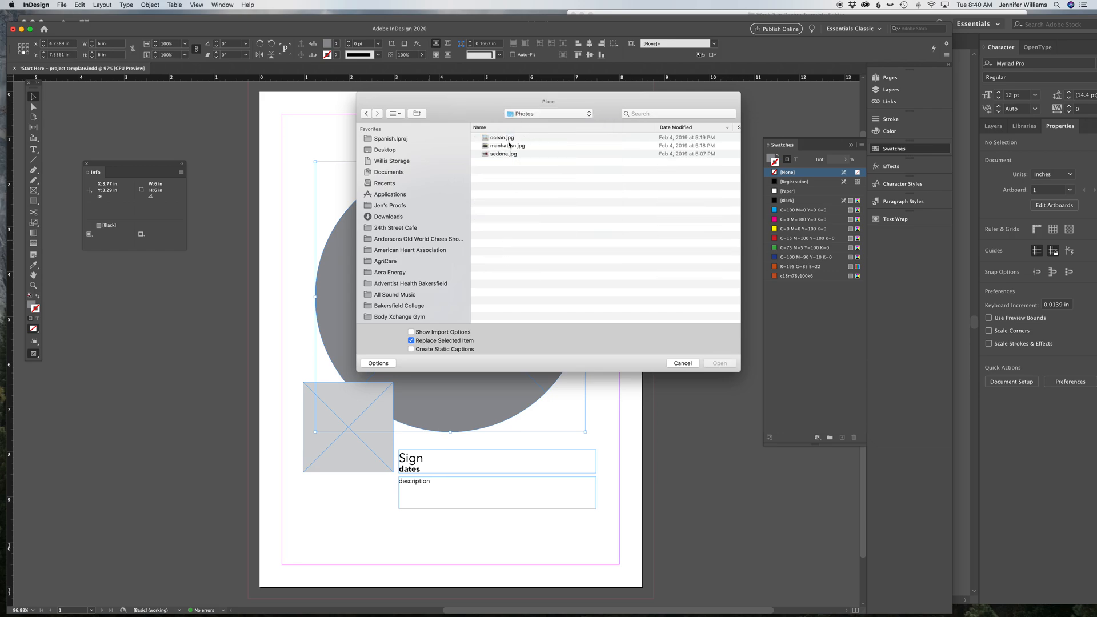
pyautogui.doubleClick(507, 146)
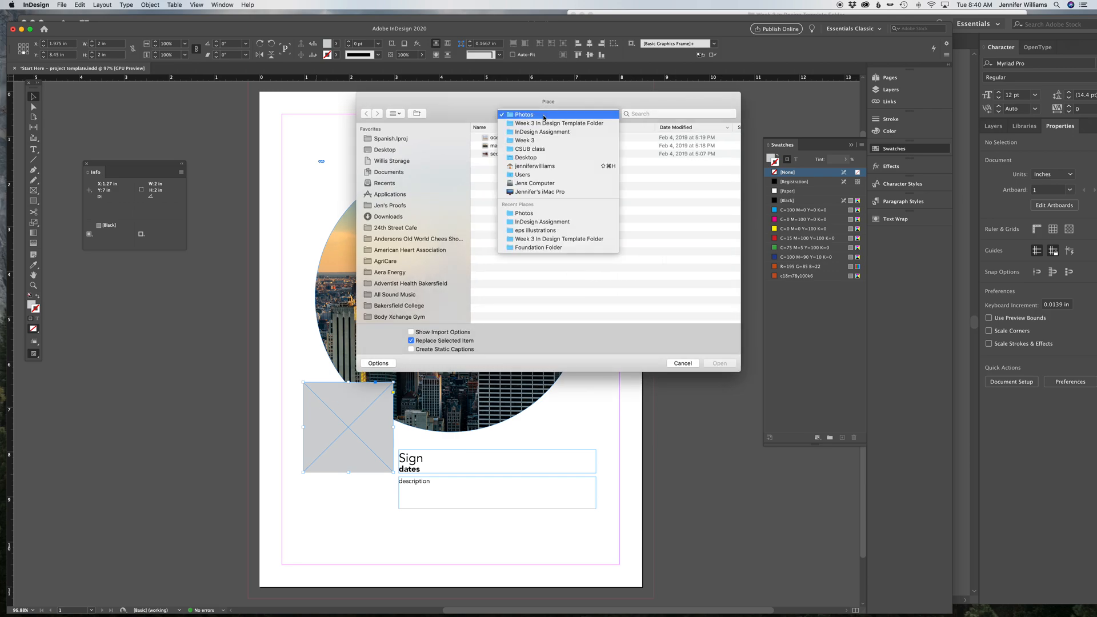
# Step: Place the portrait from the InDesign Assignment folder into the small square frame, fitted proportionally
pyautogui.click(542, 123)
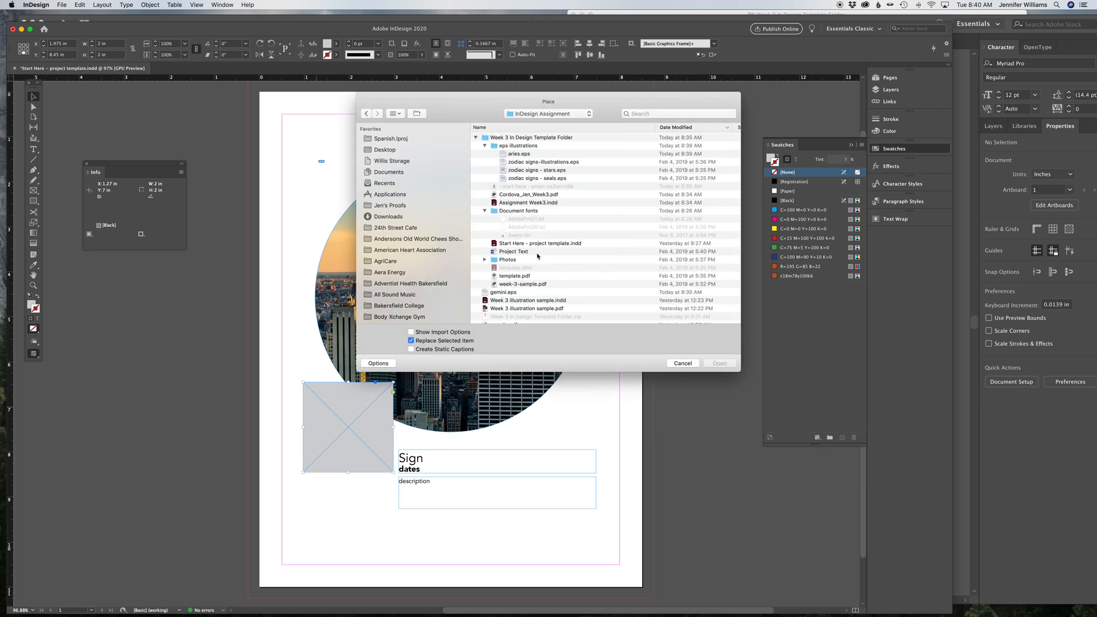
pyautogui.scroll(-3)
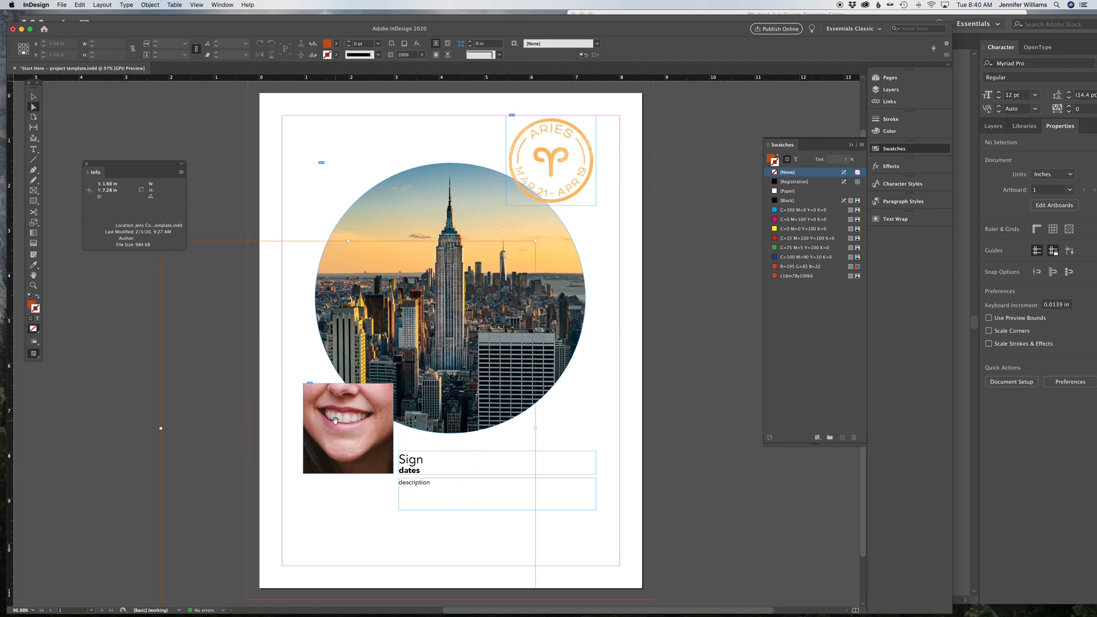
pyautogui.click(343, 428)
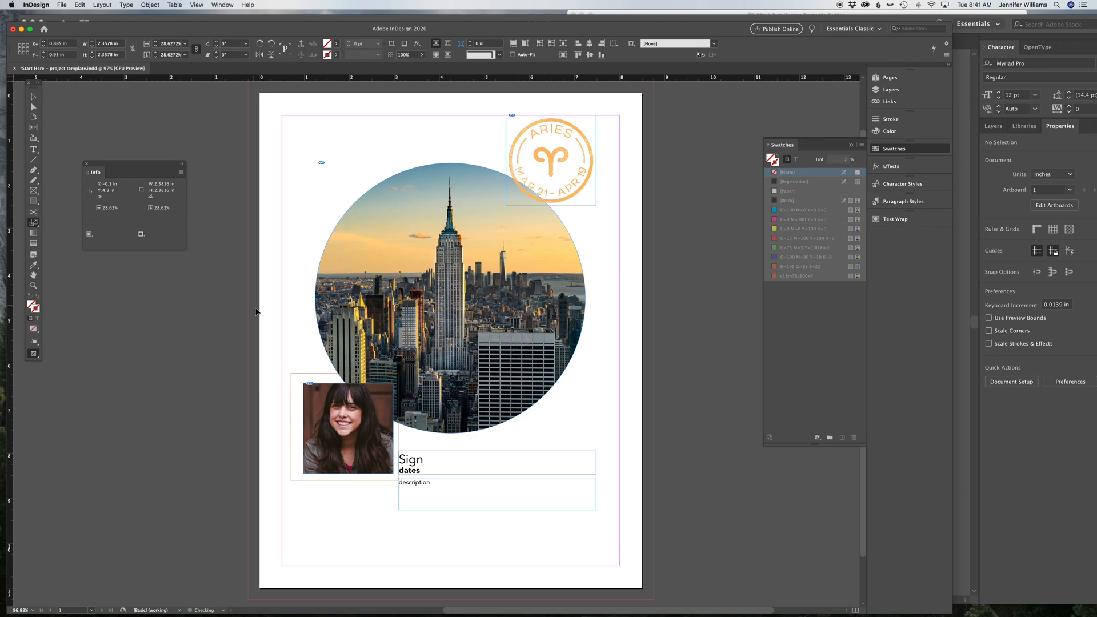
# Step: Reposition the portrait inside the square frame so the whole face shows
pyautogui.click(346, 426)
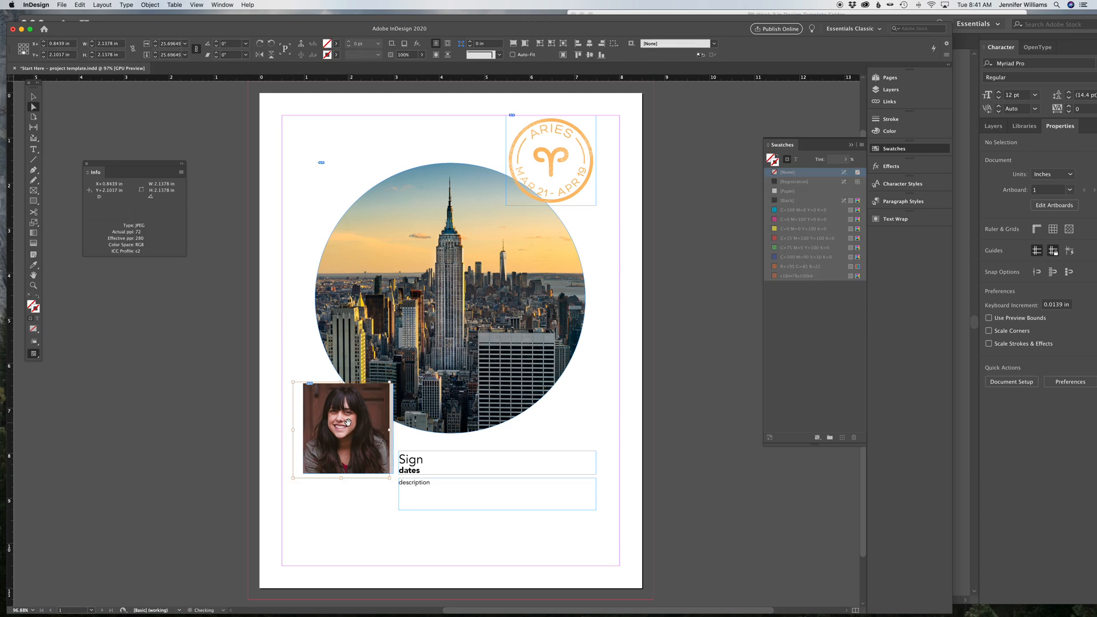
pyautogui.moveTo(345, 427); pyautogui.dragTo(348, 431)
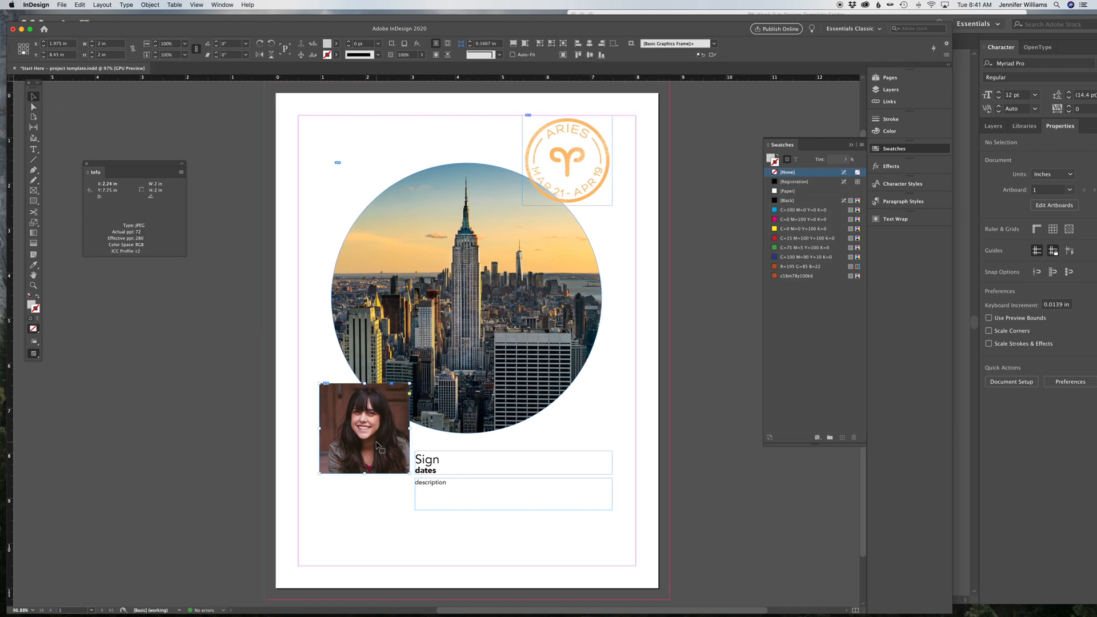
pyautogui.moveTo(364, 428); pyautogui.dragTo(329, 362)
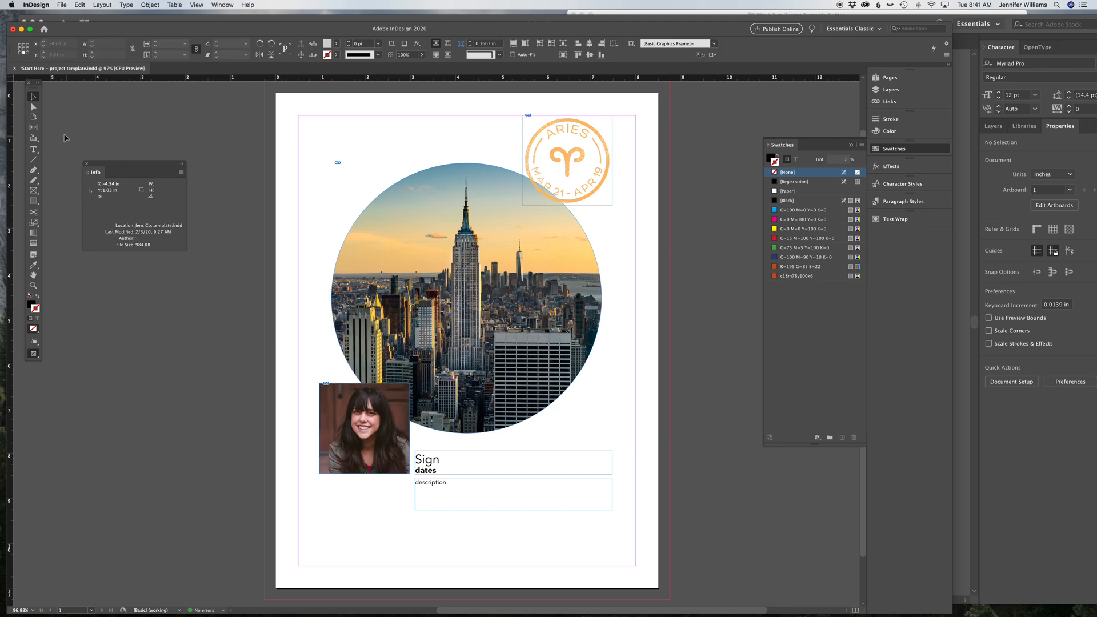
pyautogui.click(364, 428)
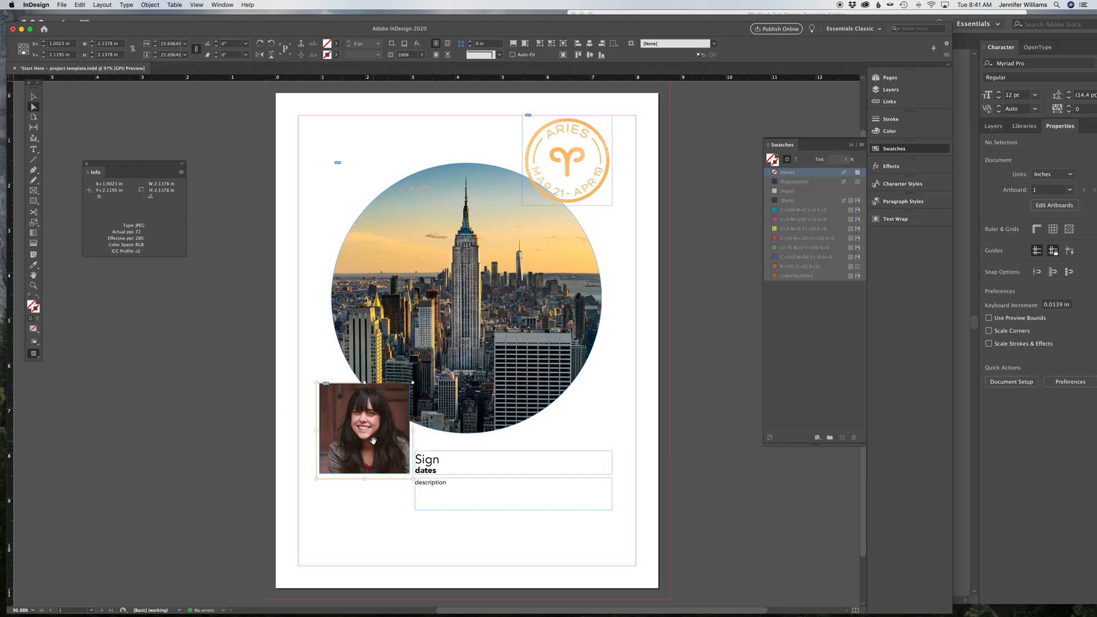
pyautogui.moveTo(364, 428); pyautogui.dragTo(367, 428)
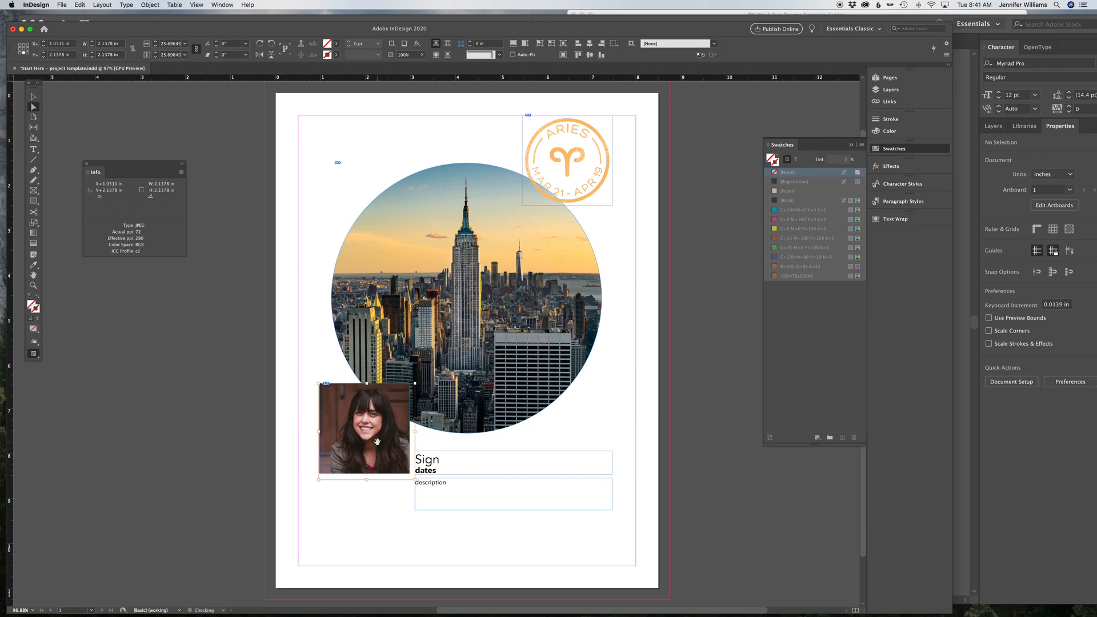
pyautogui.moveTo(406, 429); pyautogui.dragTo(360, 425)
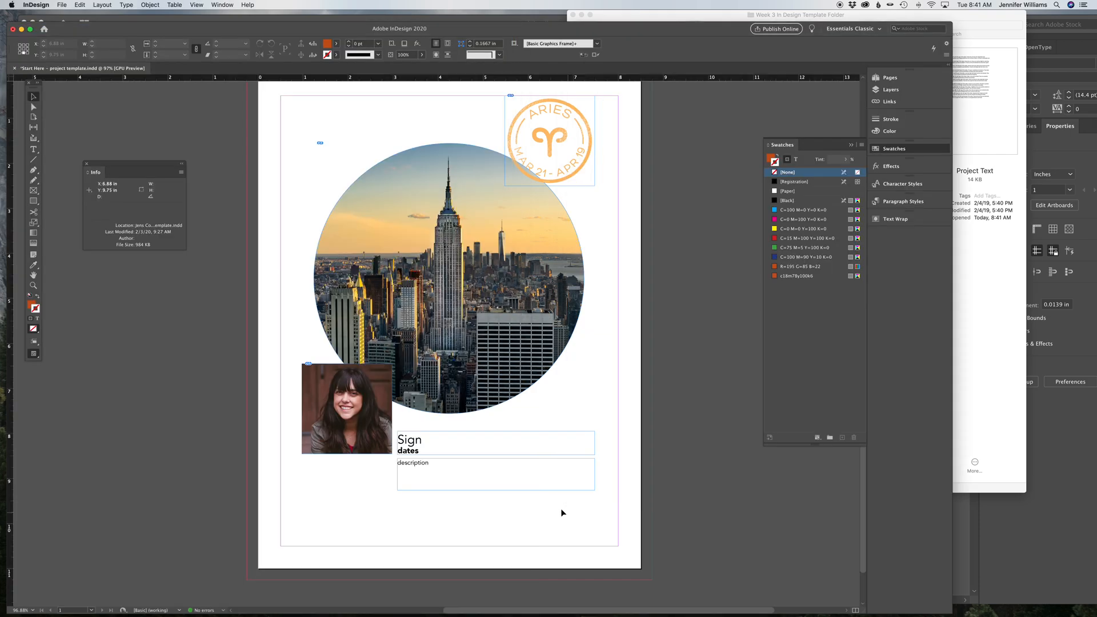
# Step: Type 'March 21-April 12' on the date line beneath the heading, fixing a stray digit
pyautogui.click(495, 474)
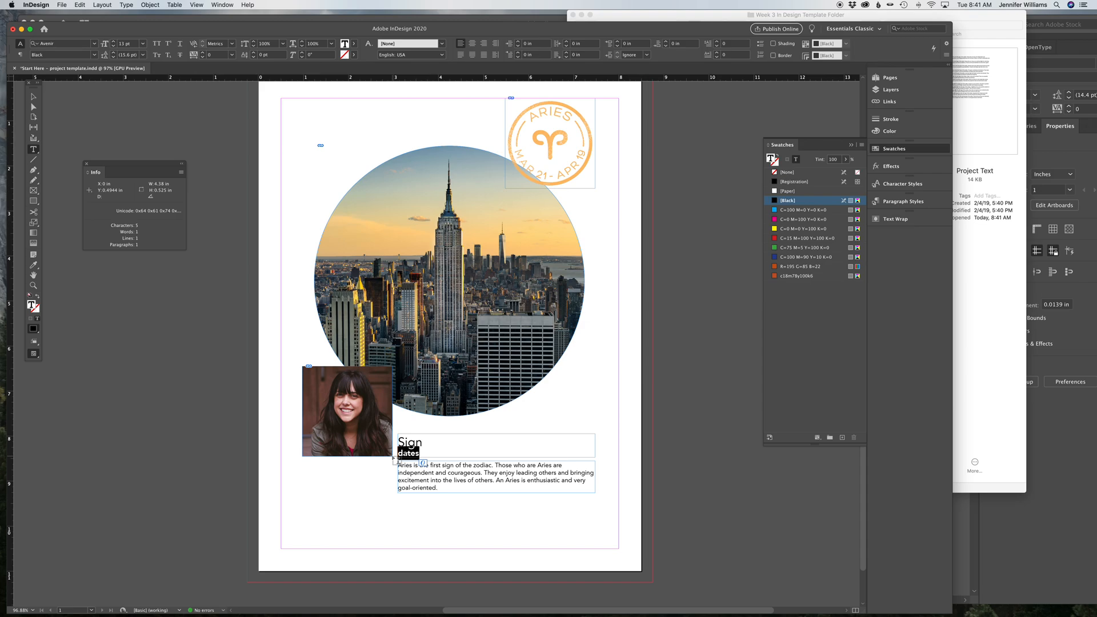
pyautogui.write('March')
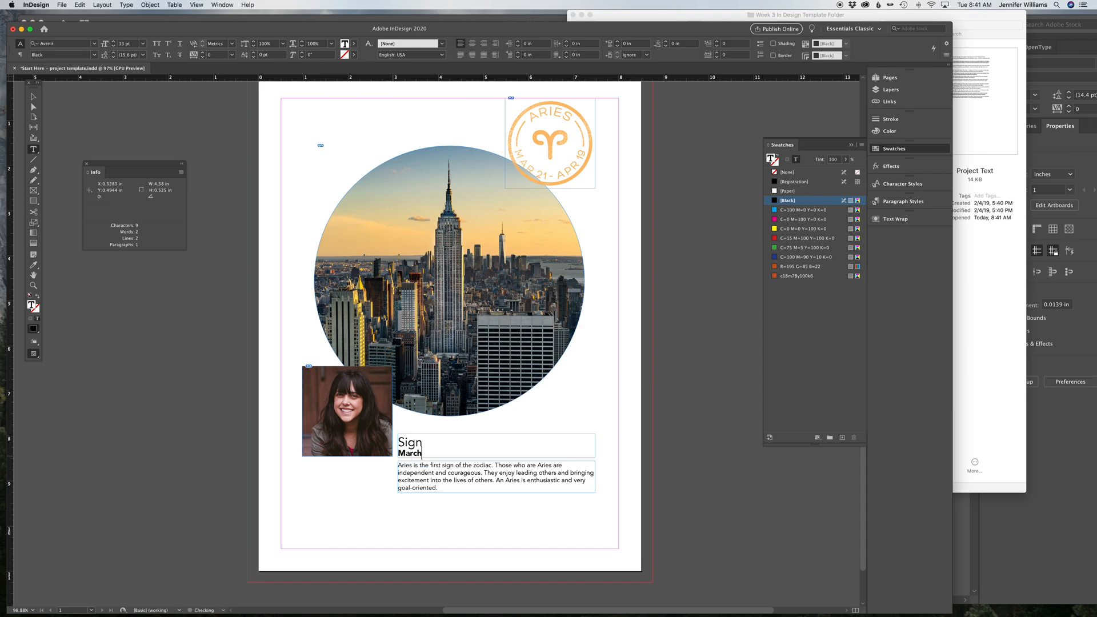
pyautogui.write('21-A')
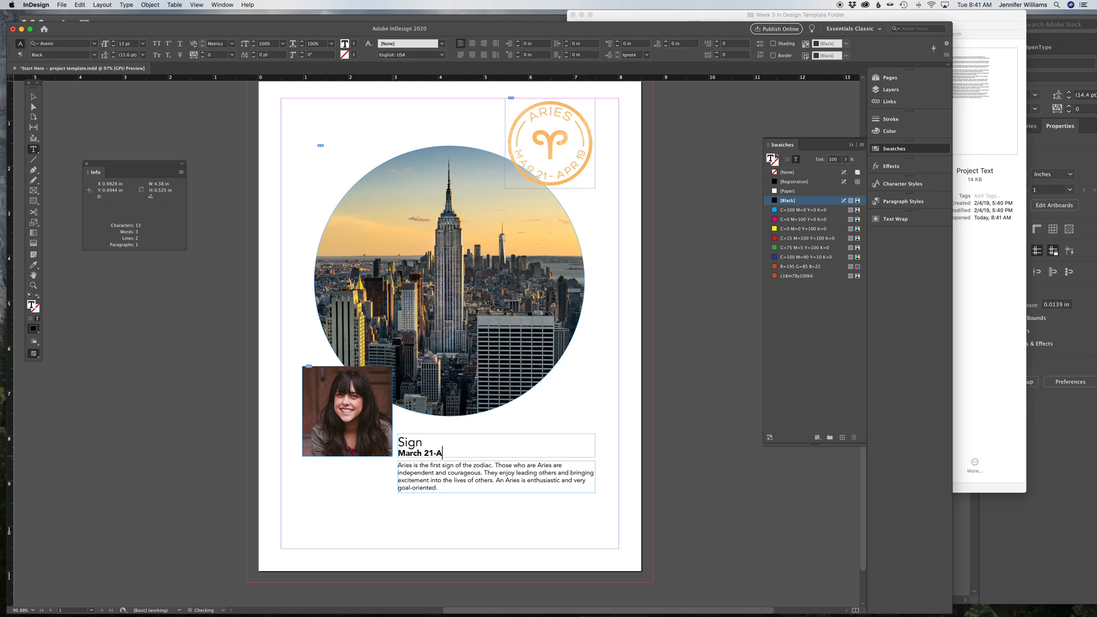
pyautogui.write('pril2')
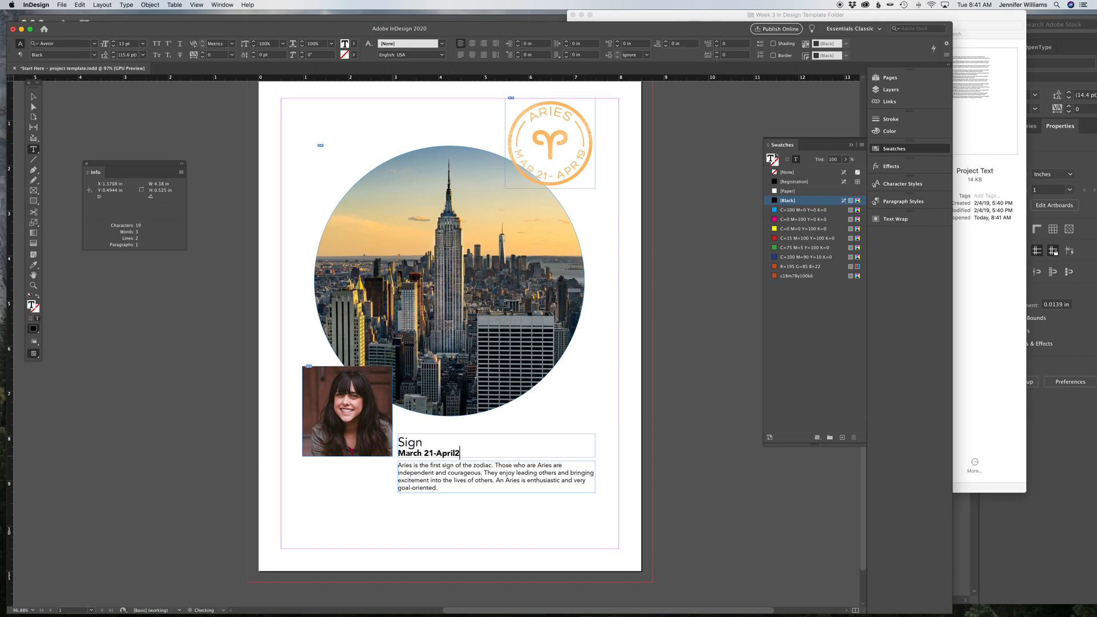
pyautogui.press('Backspace')
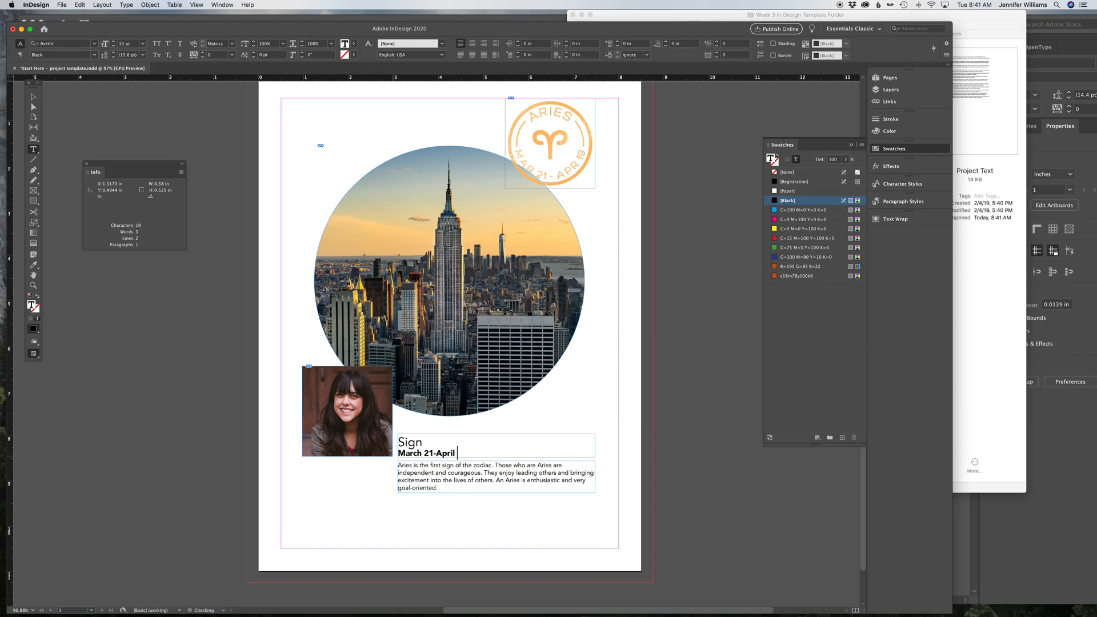
pyautogui.write('12')
pyautogui.click(495, 442)
pyautogui.write('A')
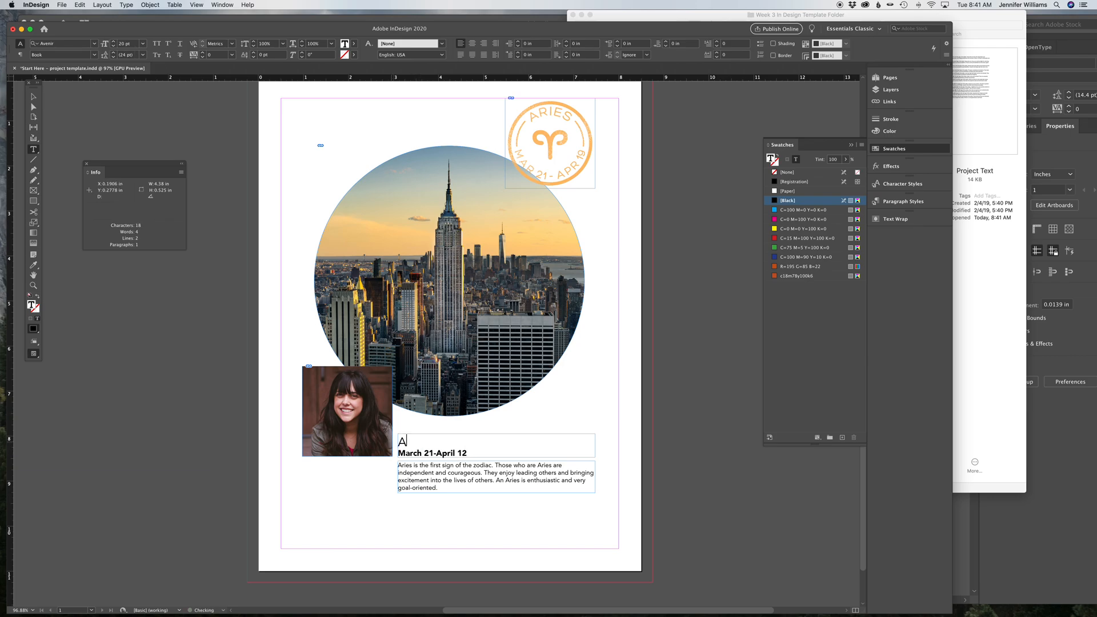
# Step: Finish typing 'Aries' in the heading, then select the date line frame with the Selection tool
pyautogui.write('ries')
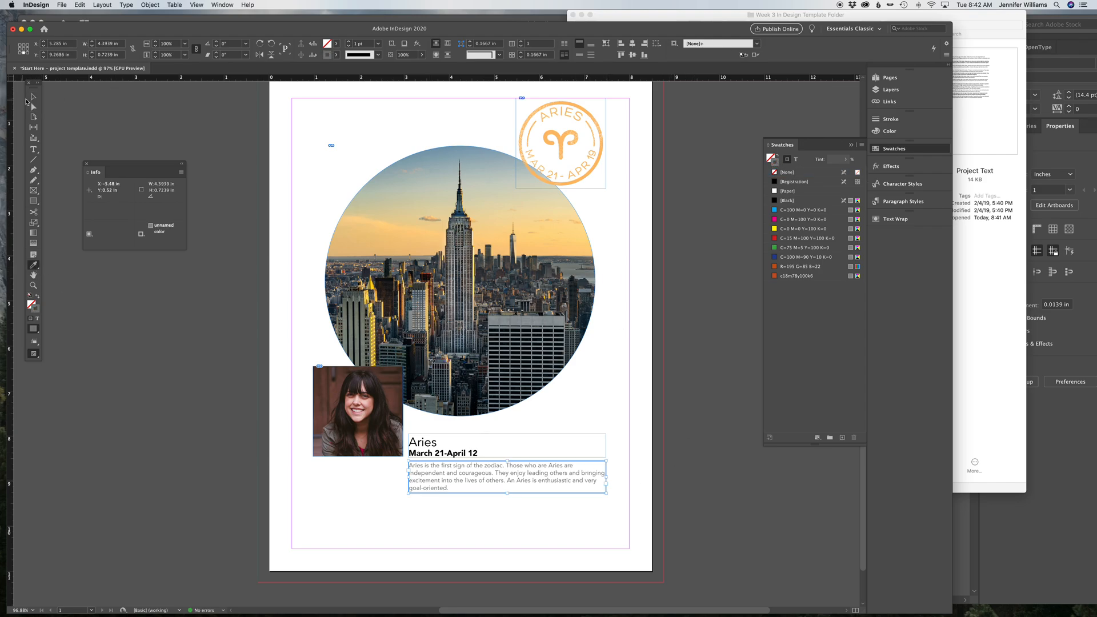
pyautogui.click(471, 476)
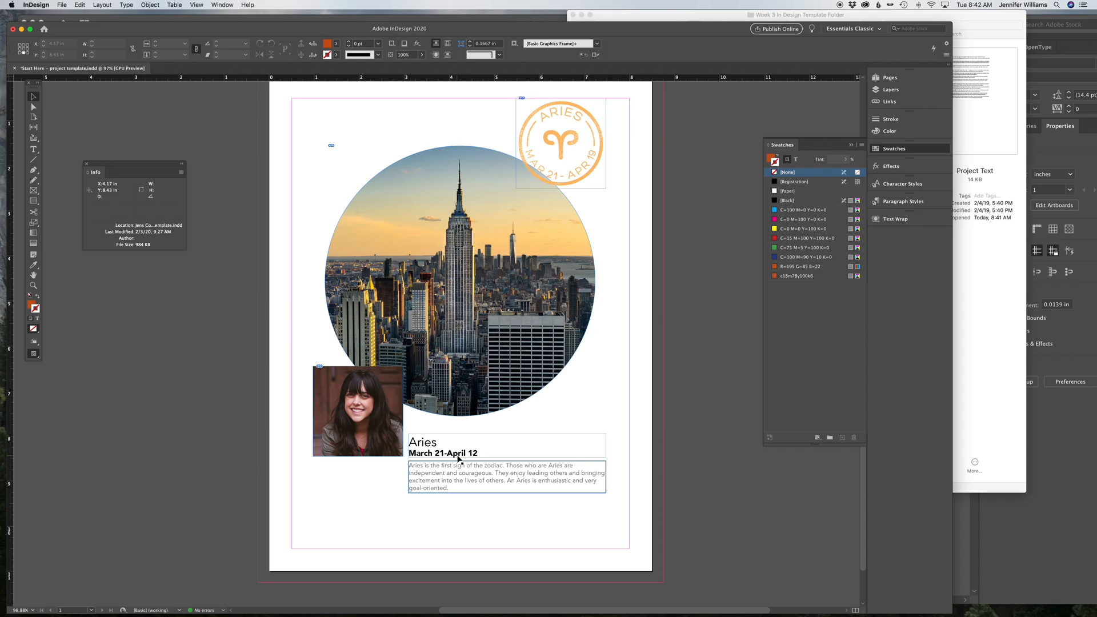
pyautogui.click(505, 477)
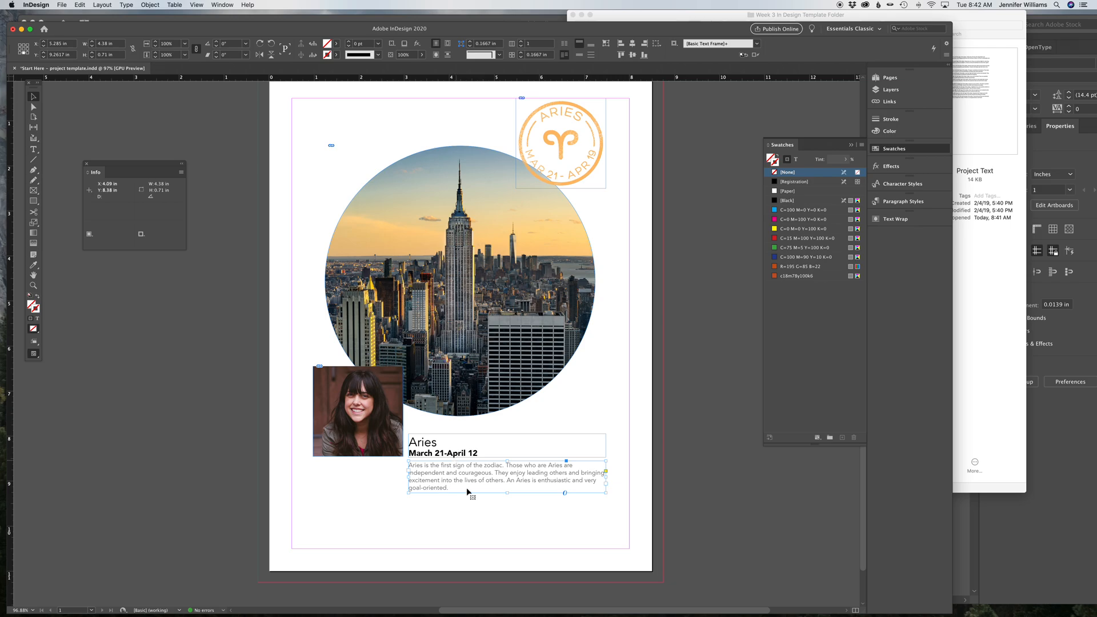
pyautogui.click(33, 149)
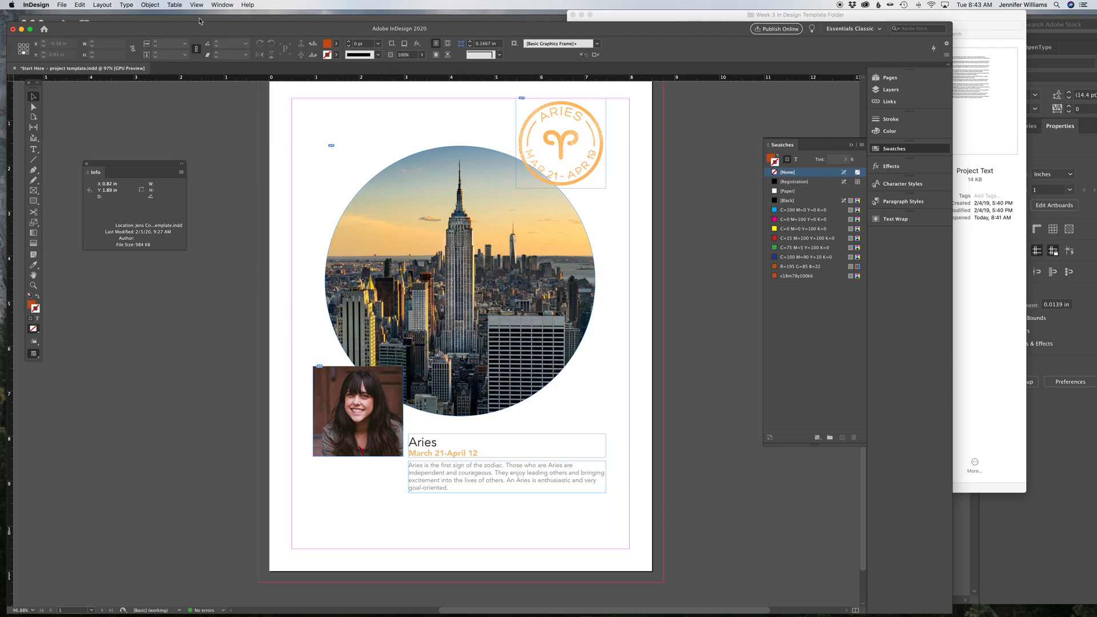
# Step: Hide frame edges from the View menu to preview the Aries page without outlines
pyautogui.click(197, 5)
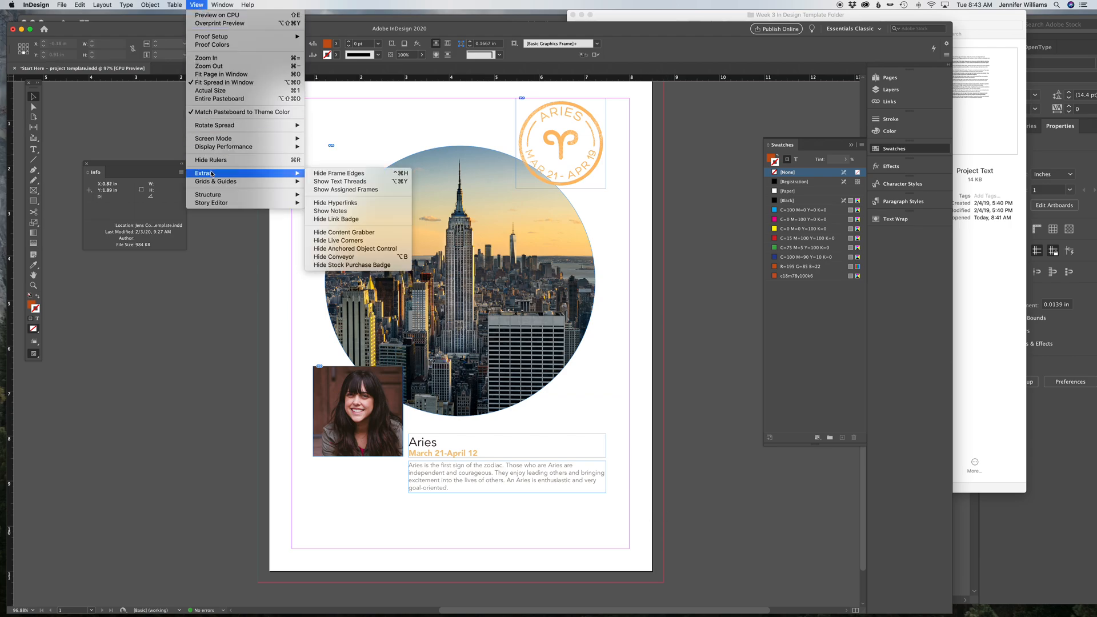
pyautogui.click(339, 173)
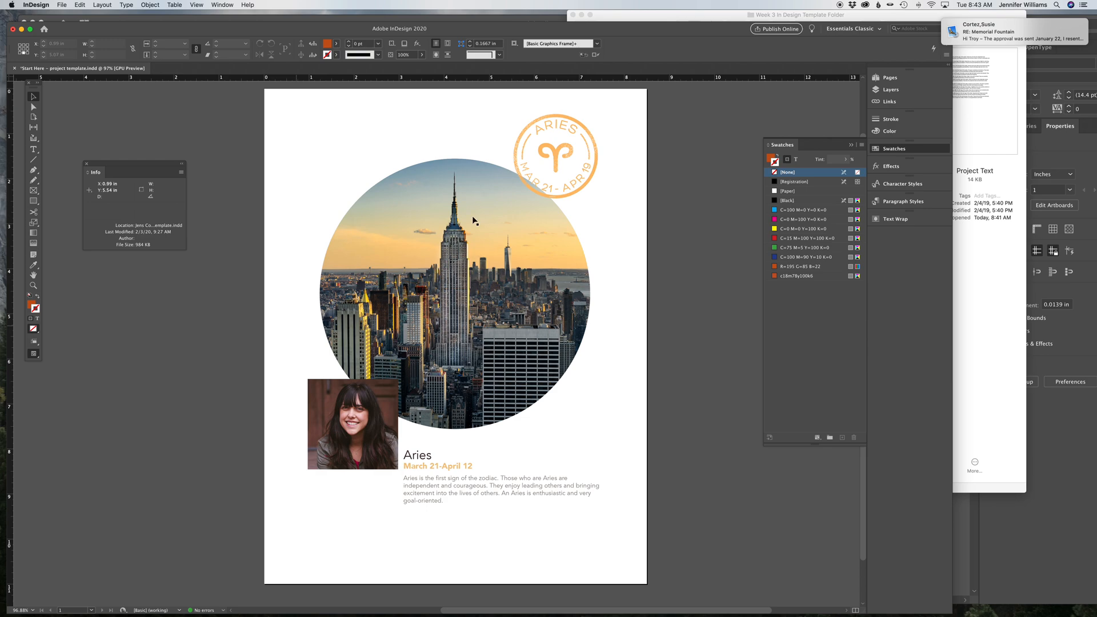
pyautogui.click(555, 153)
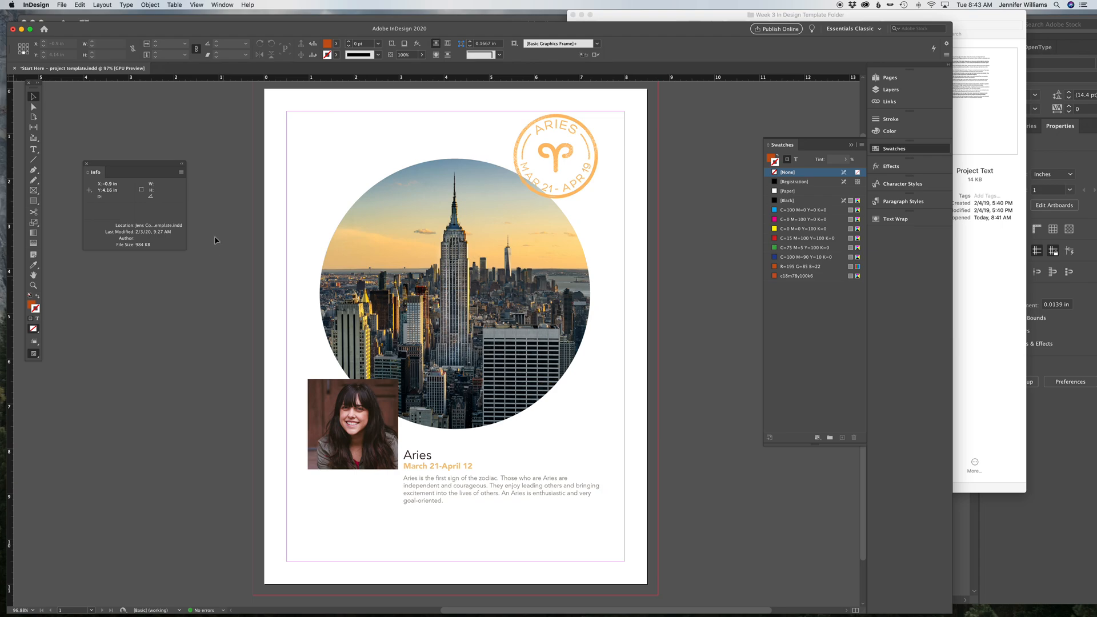
# Step: Export the layout as the PDF 'Cordova-Jen Week3' and open it from Finder
pyautogui.click(61, 5)
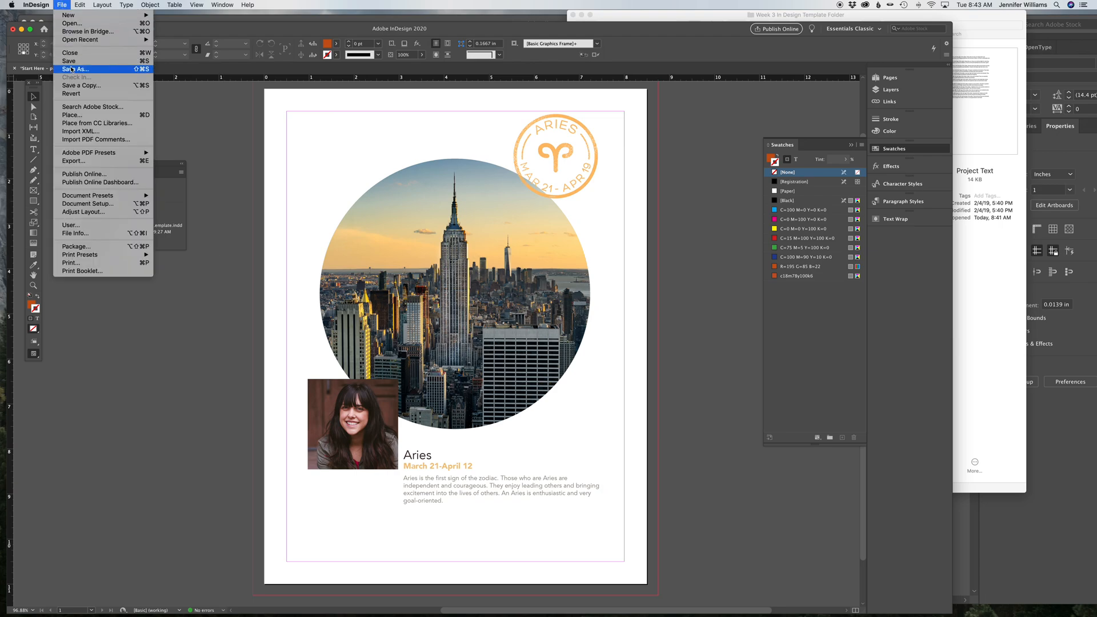
pyautogui.moveTo(69, 61)
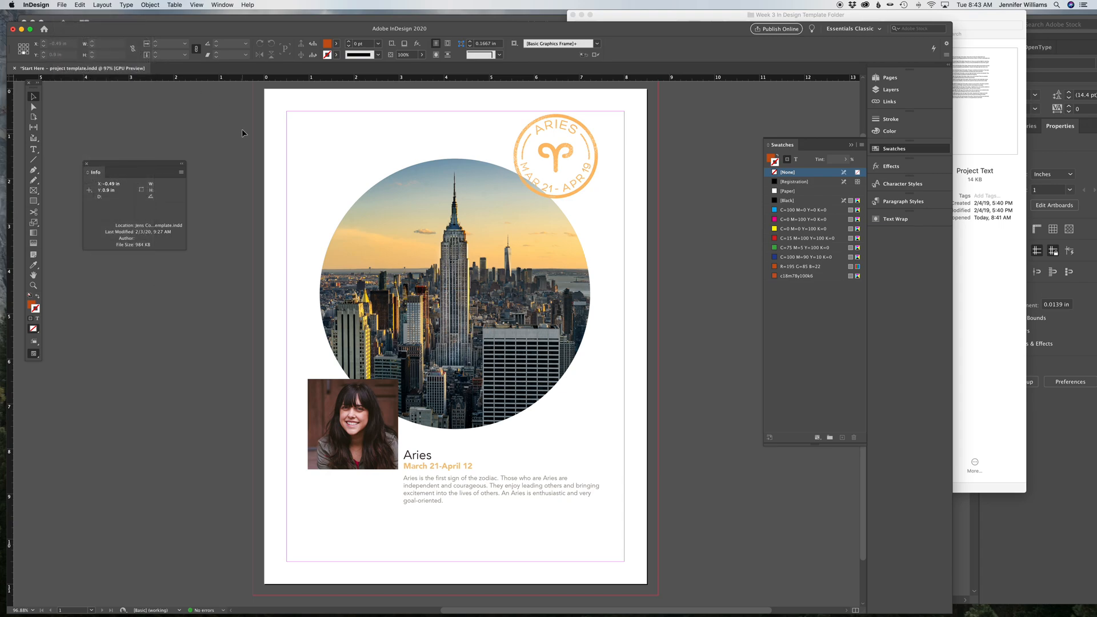
pyautogui.click(62, 5)
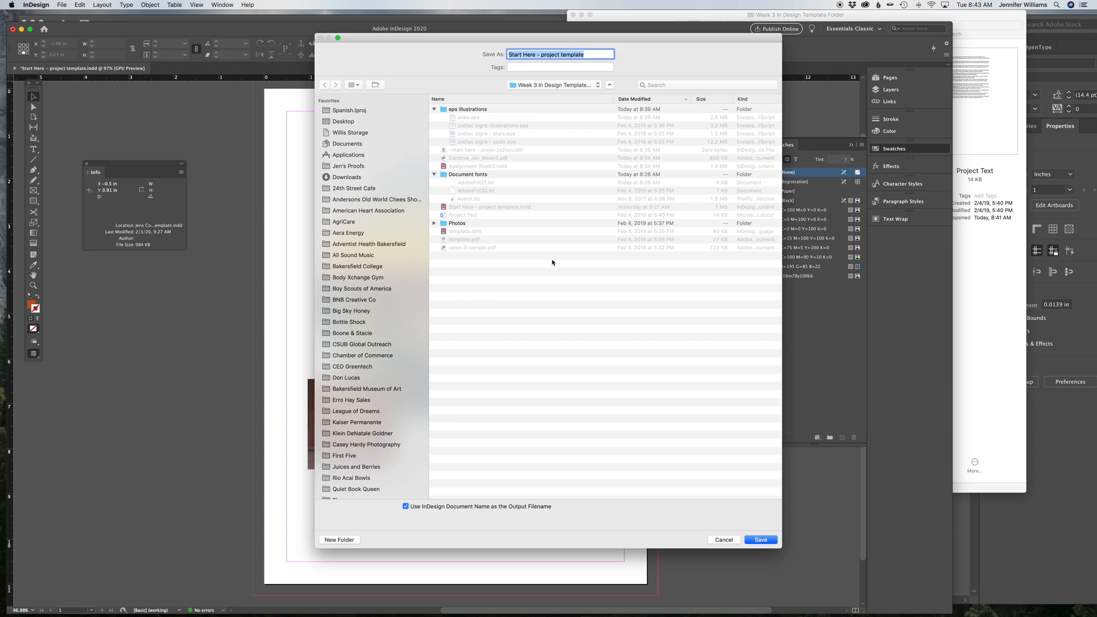
pyautogui.write('Cordova-Jen Week3')
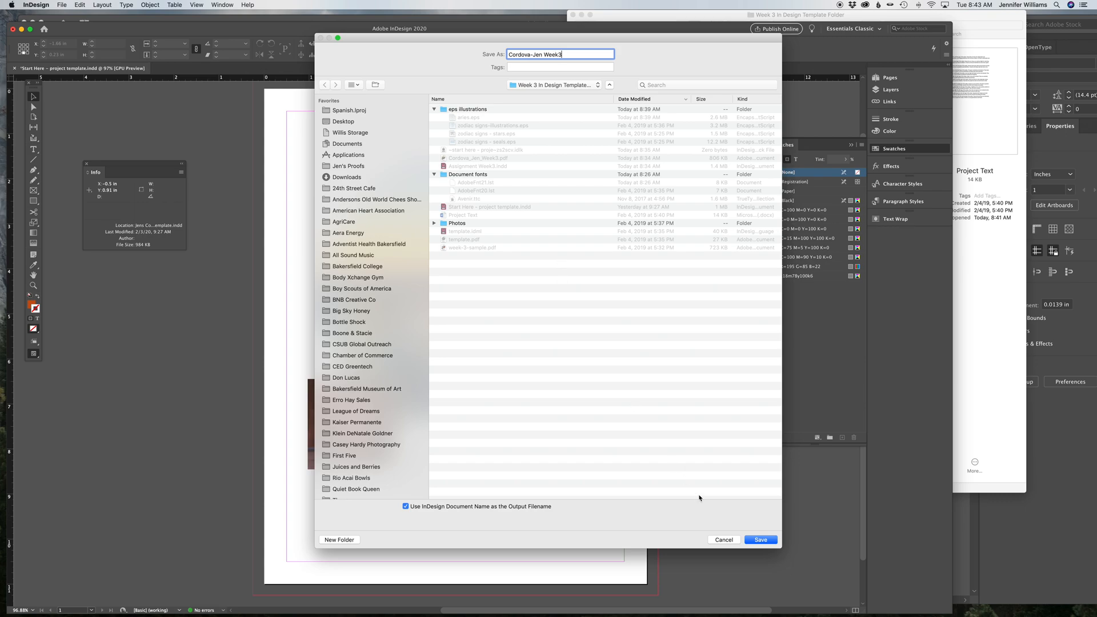
pyautogui.click(760, 540)
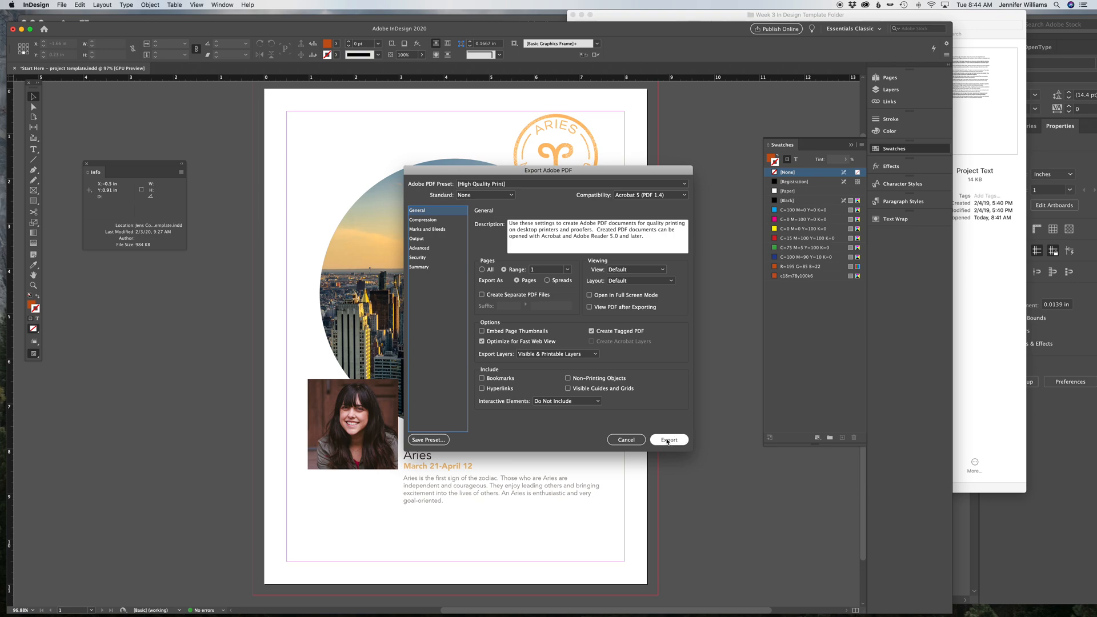
pyautogui.click(668, 441)
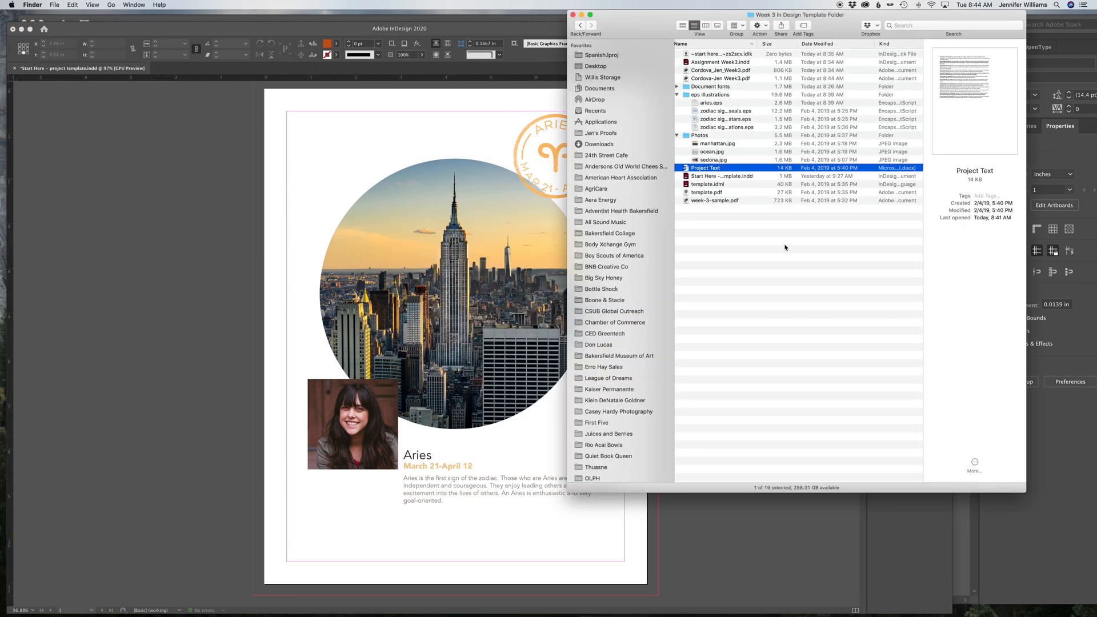
pyautogui.click(720, 70)
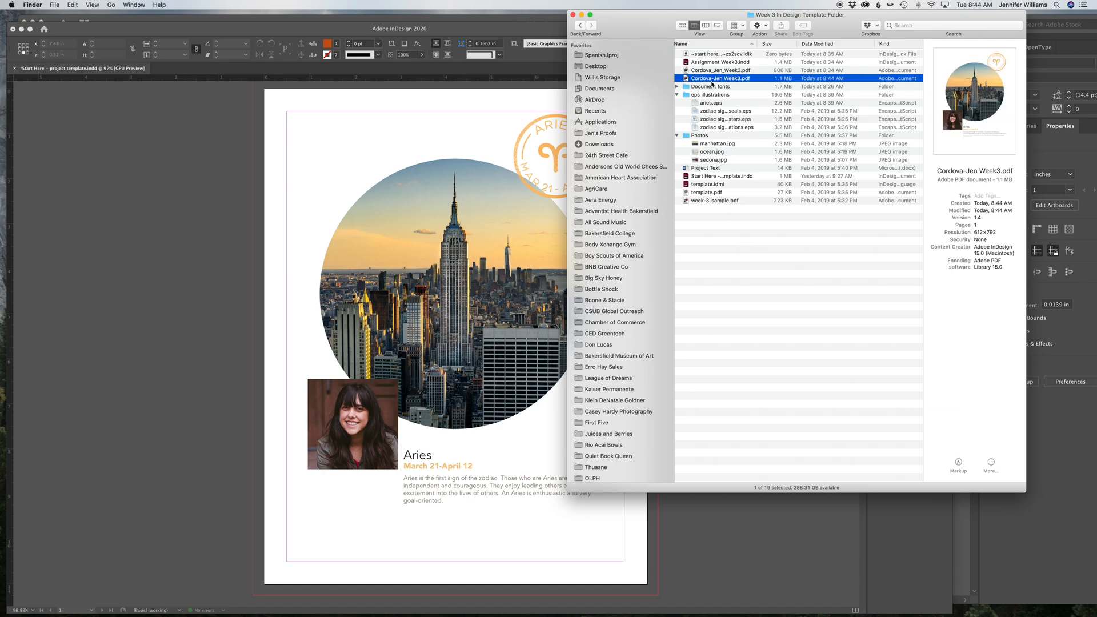
pyautogui.doubleClick(721, 69)
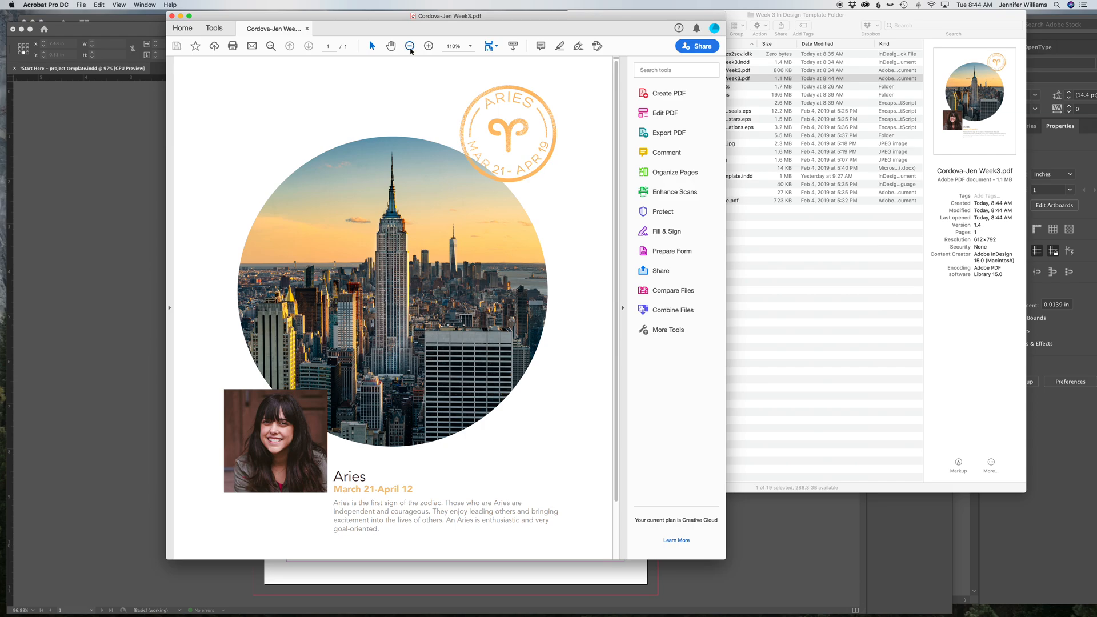
# Step: Zoom out in Acrobat to see the whole exported Aries page
pyautogui.click(410, 46)
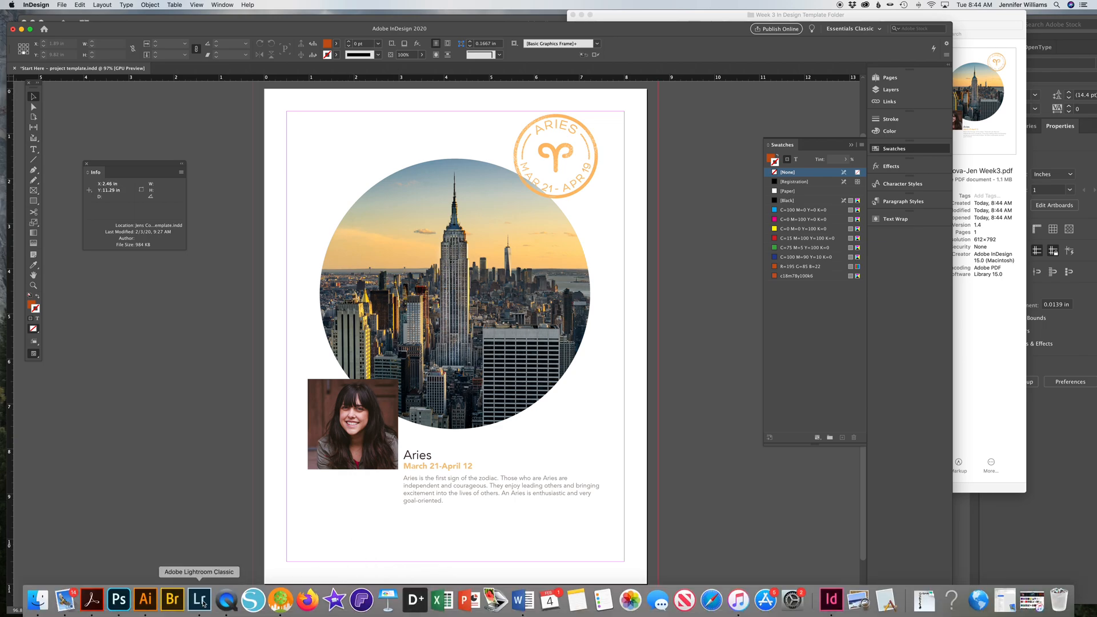
# Step: Recolour the aries.eps seal artwork red in Illustrator, then return to InDesign
pyautogui.click(145, 601)
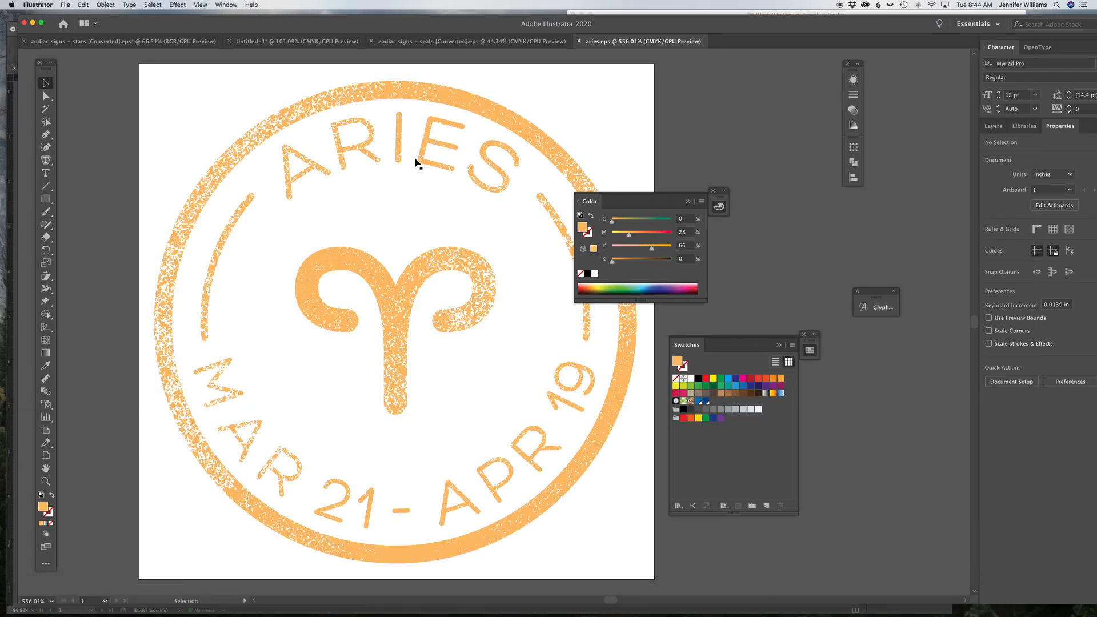
pyautogui.moveTo(828, 599)
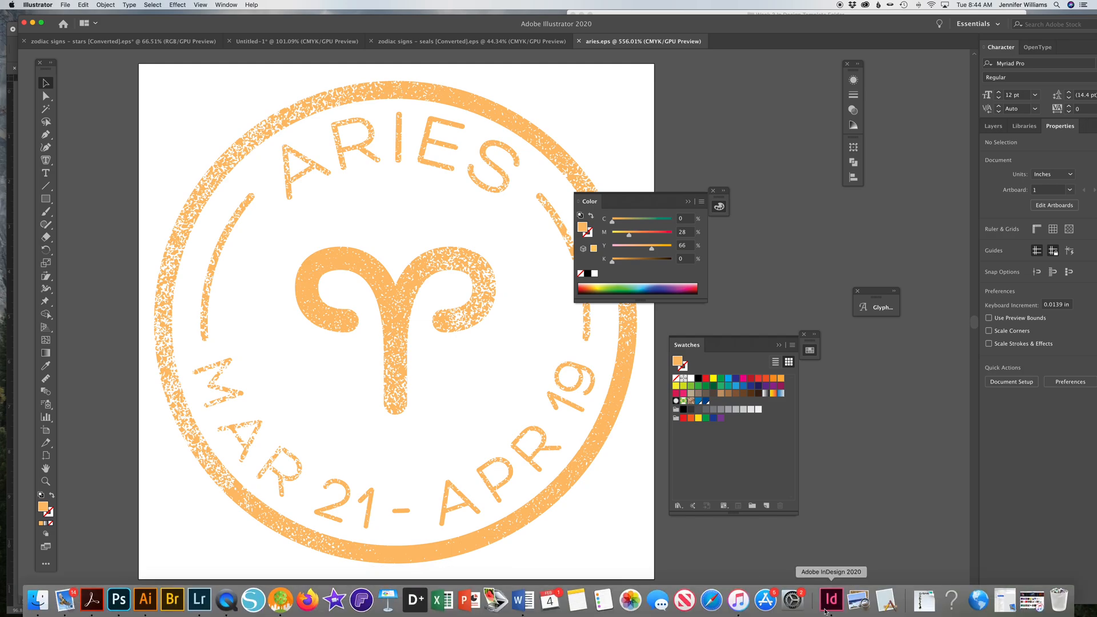
pyautogui.click(830, 600)
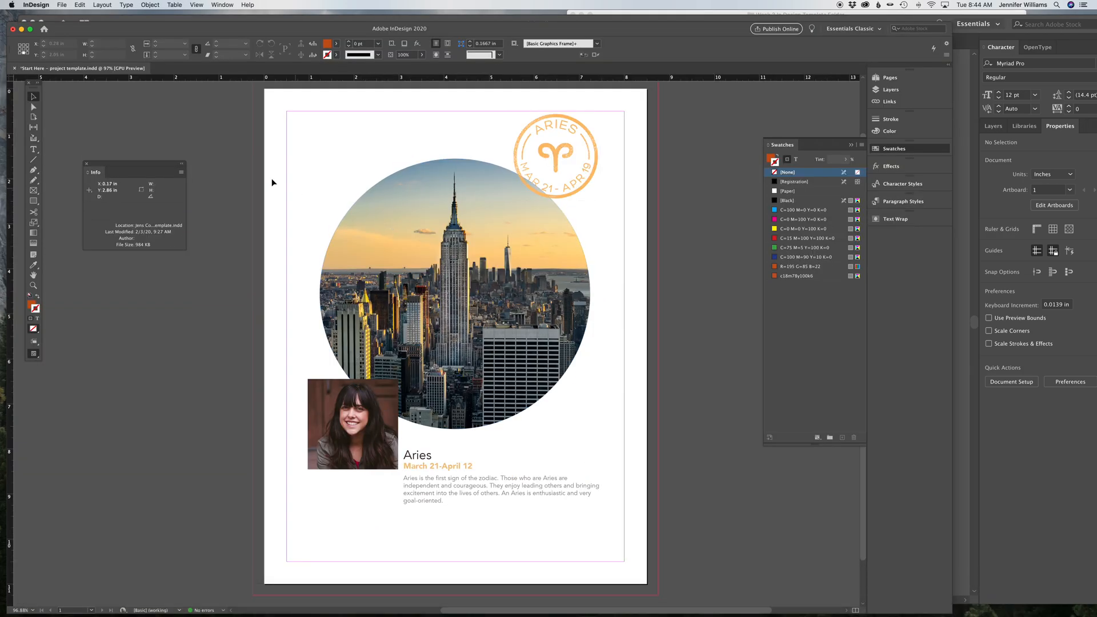
pyautogui.click(555, 156)
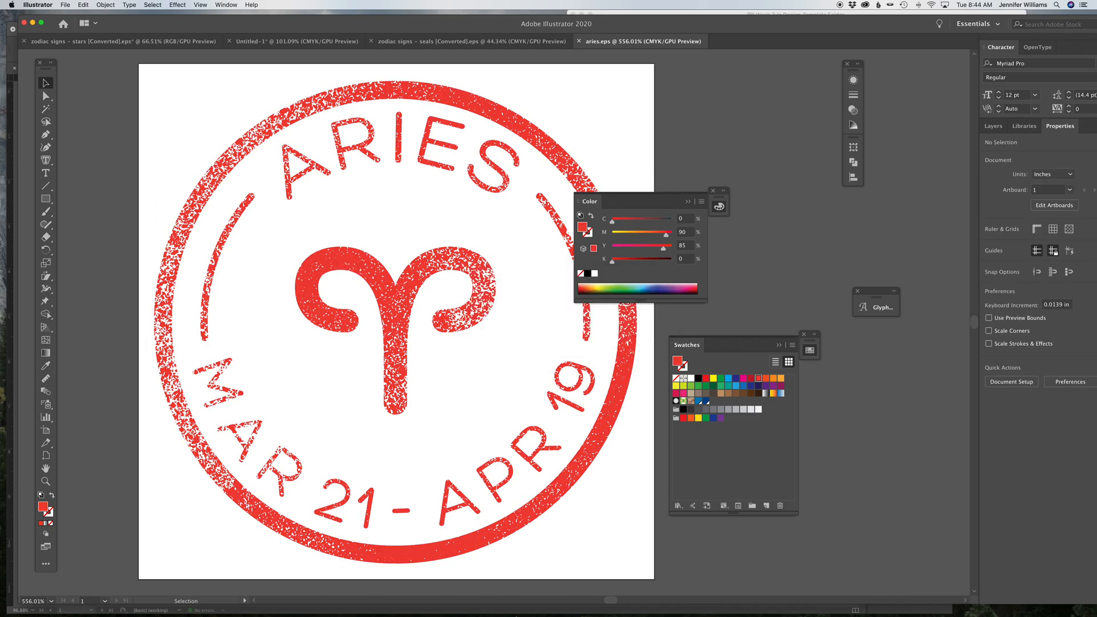
pyautogui.click(828, 600)
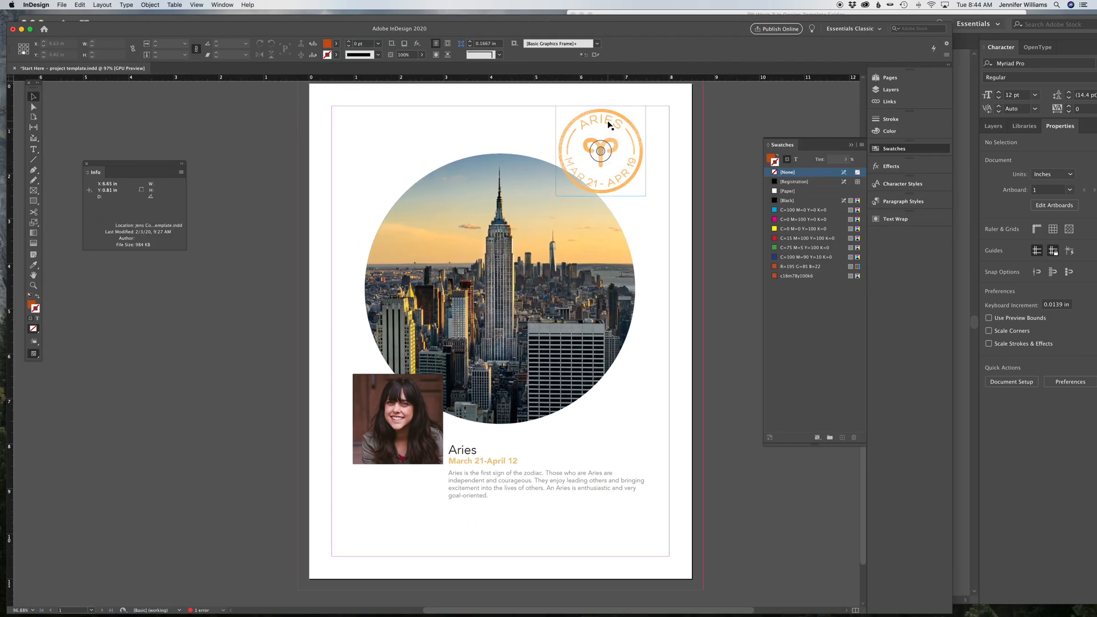
# Step: Update the modified aries.eps link in the Links panel so the seal shows red
pyautogui.click(890, 102)
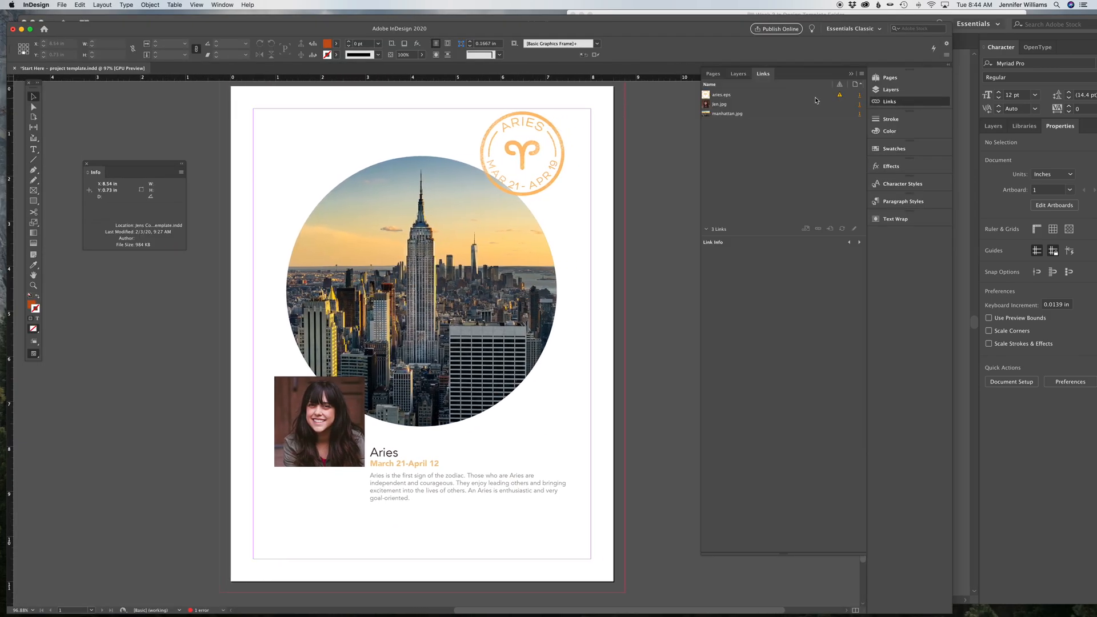
pyautogui.click(721, 95)
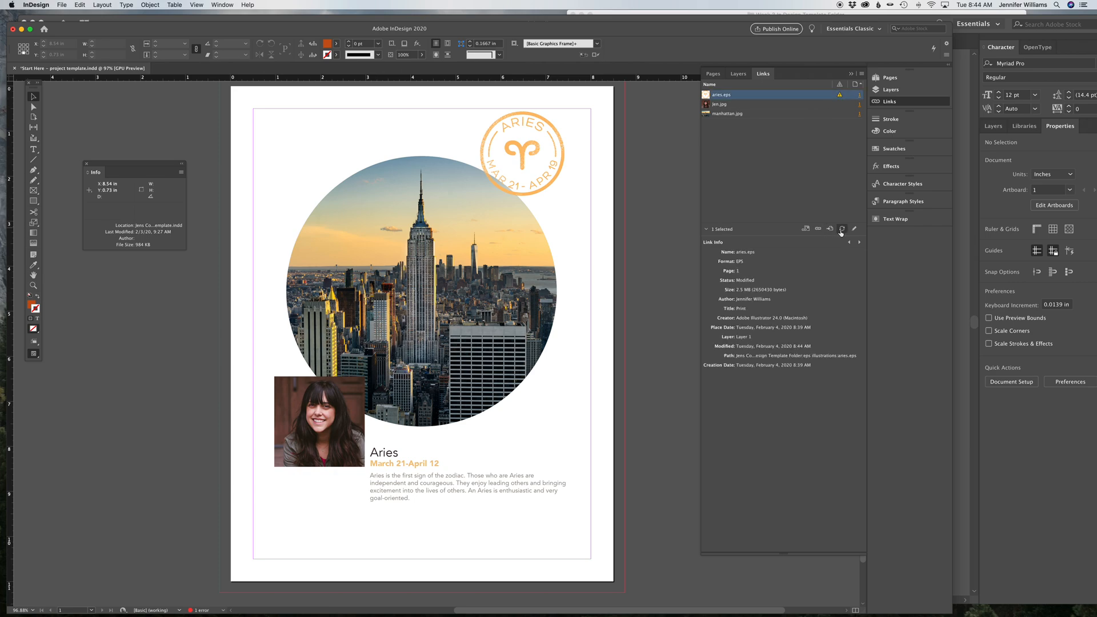
pyautogui.click(830, 229)
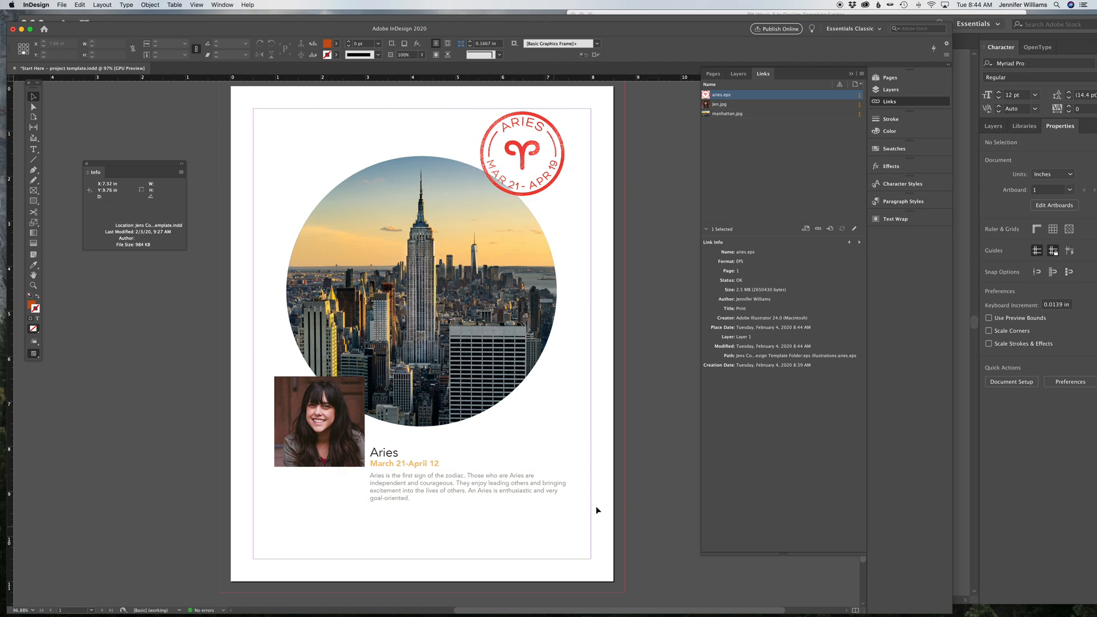
pyautogui.moveTo(654, 356)
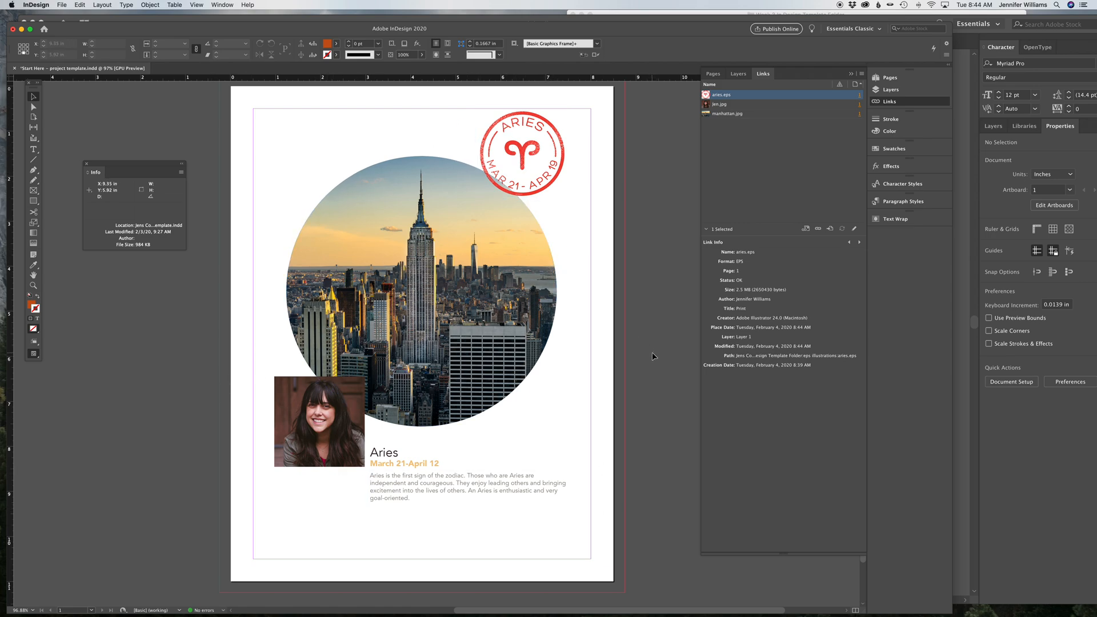